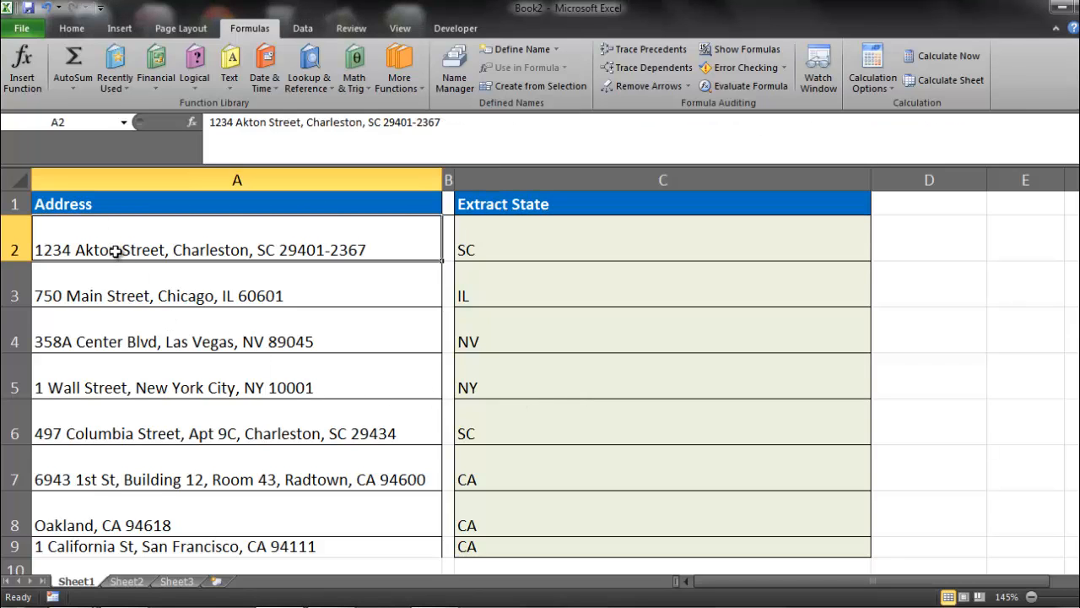
Clear the existing state-code formulas from C2:C9, leaving the addresses in column A untouched
{"action": "left_click_drag", "start_coordinate": [115, 250], "coordinate": [142, 341]}
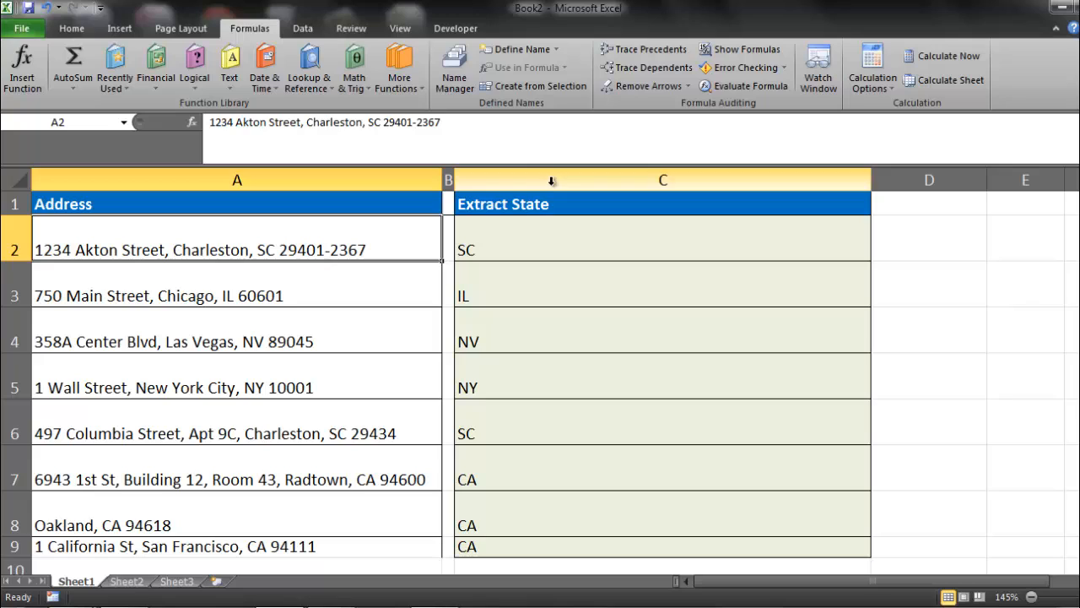
{"action": "left_click", "coordinate": [540, 238]}
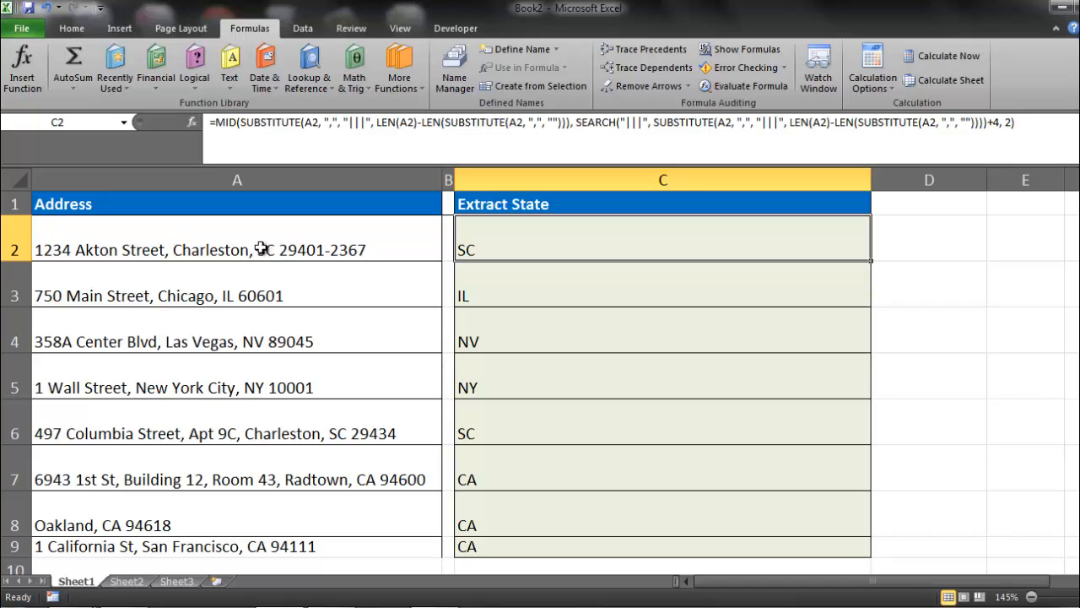
{"action": "mouse_move", "coordinate": [256, 257]}
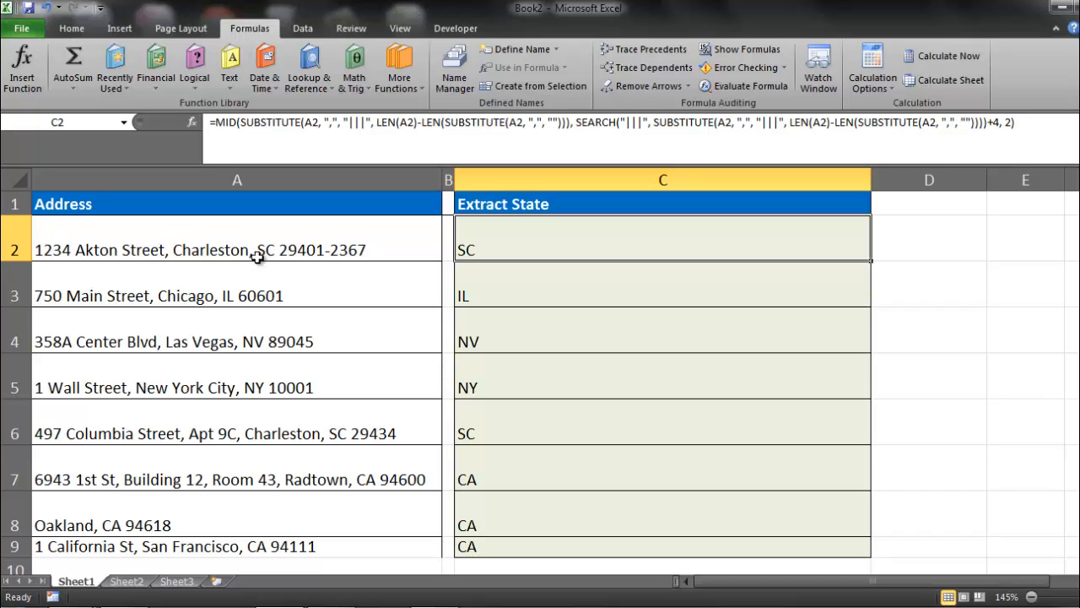
{"action": "mouse_move", "coordinate": [260, 280]}
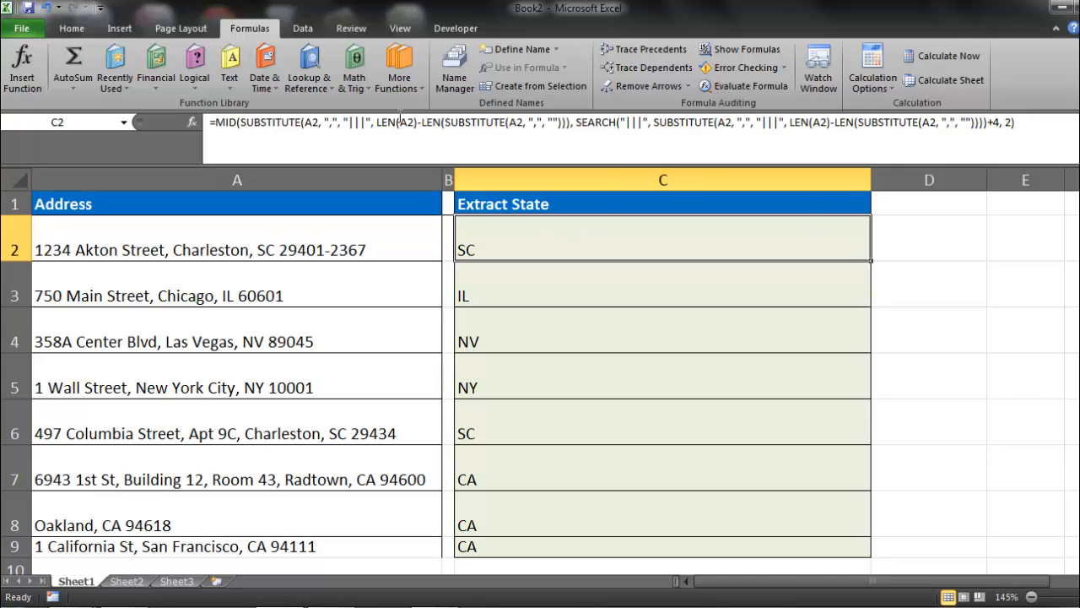
{"action": "mouse_move", "coordinate": [300, 229]}
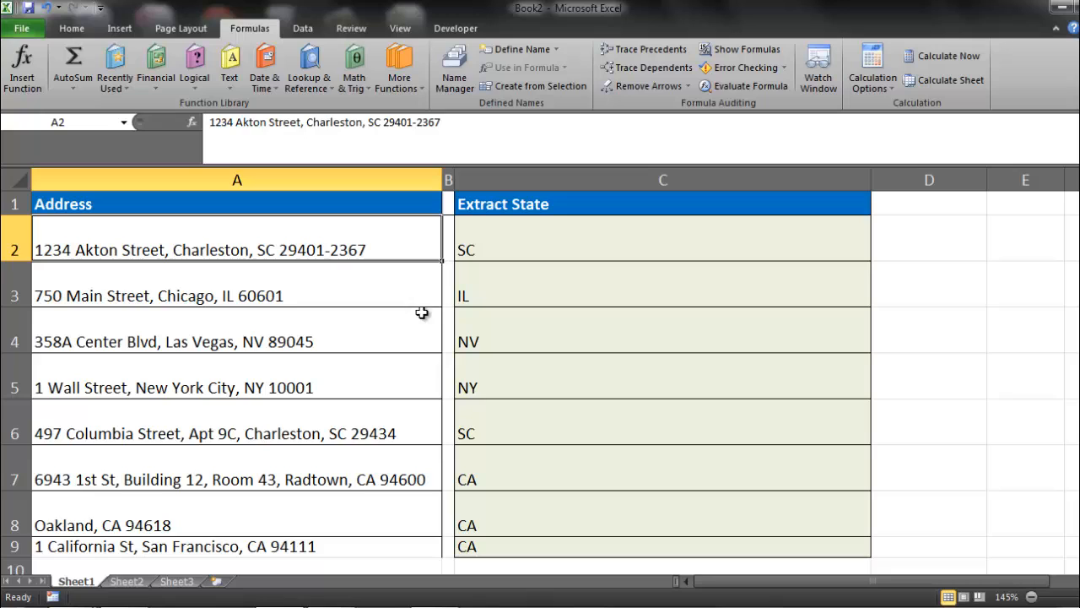
{"action": "mouse_move", "coordinate": [530, 236]}
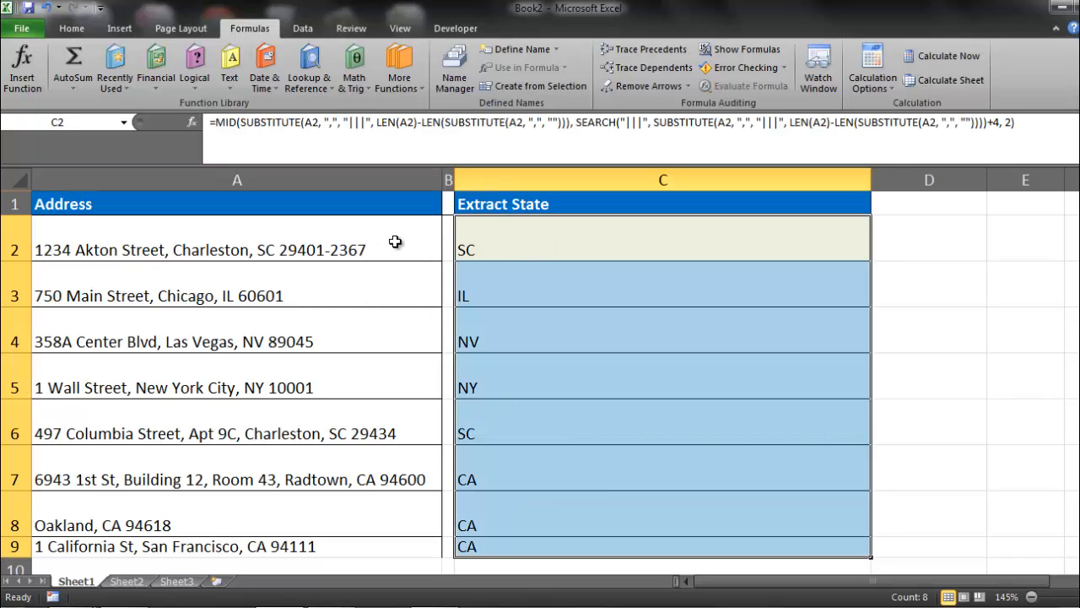
{"action": "left_click", "coordinate": [237, 249]}
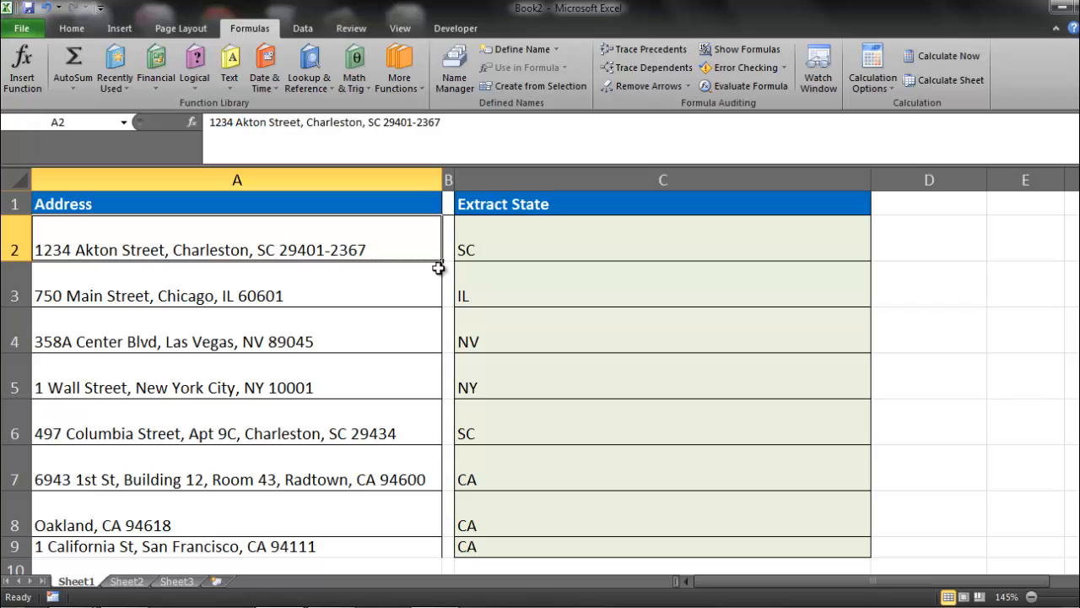
{"action": "mouse_move", "coordinate": [358, 304]}
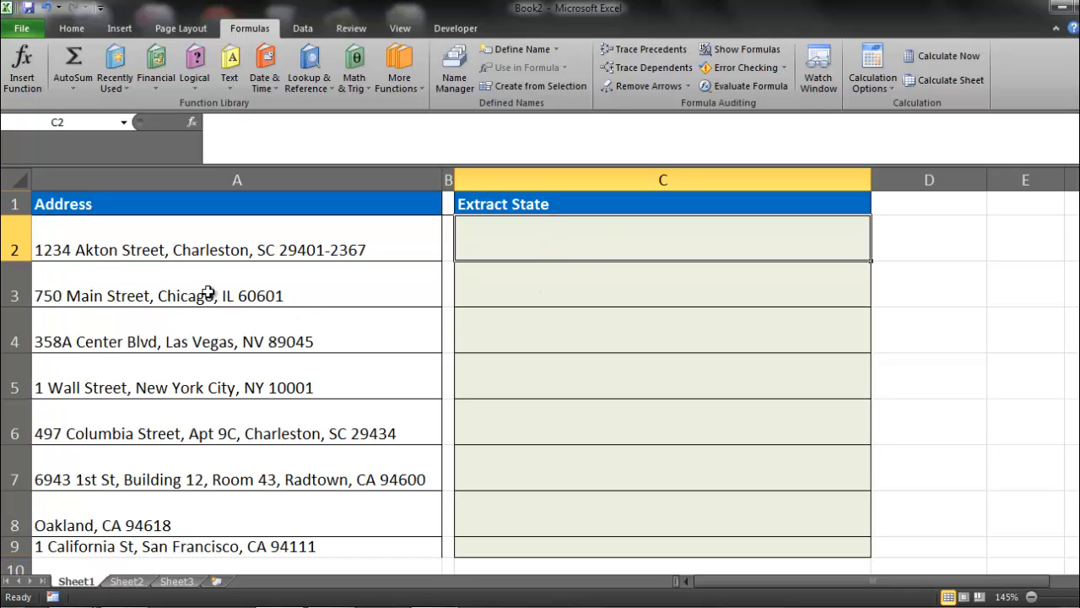
{"action": "left_click", "coordinate": [236, 236]}
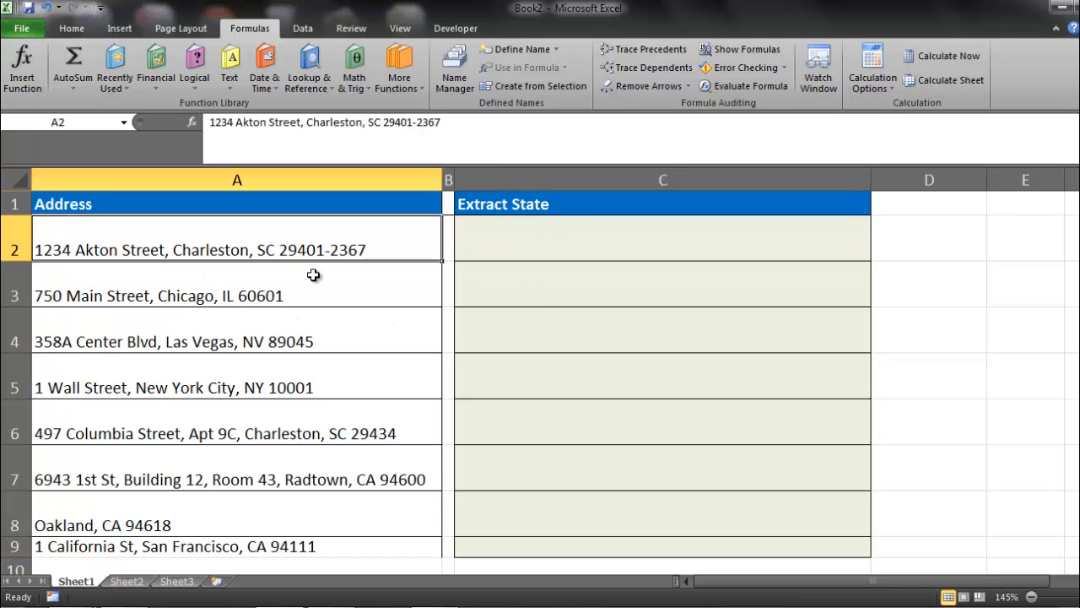
{"action": "left_click", "coordinate": [214, 432]}
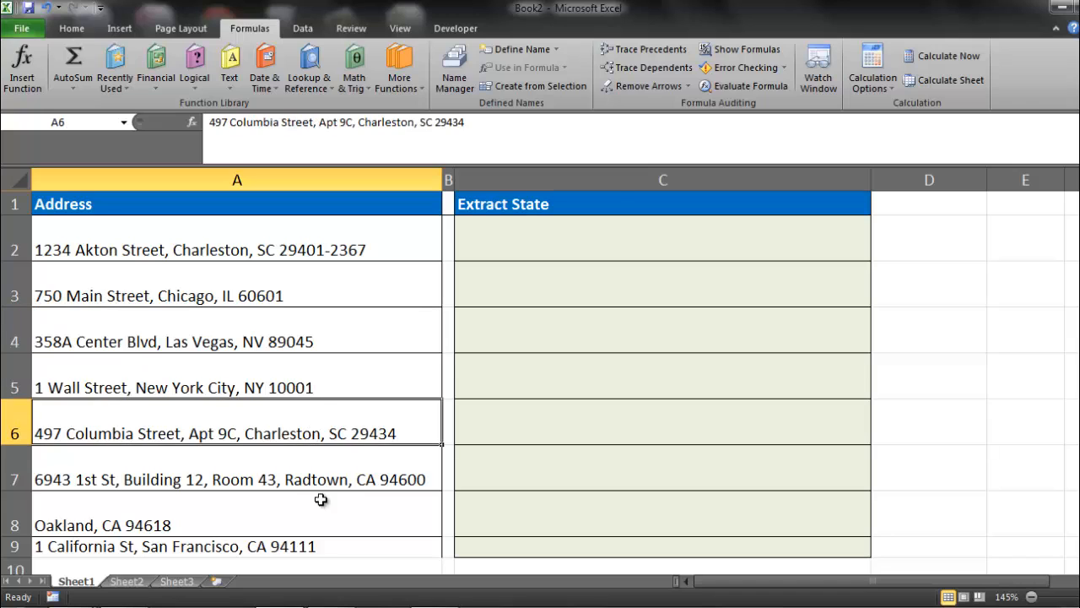
{"action": "mouse_move", "coordinate": [290, 253]}
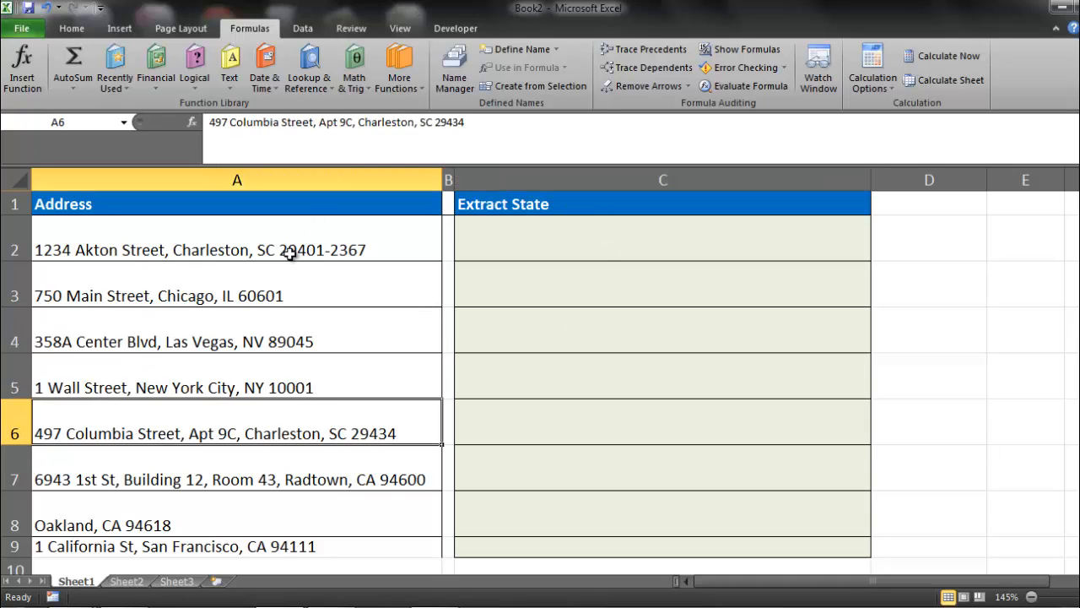
{"action": "mouse_move", "coordinate": [277, 256]}
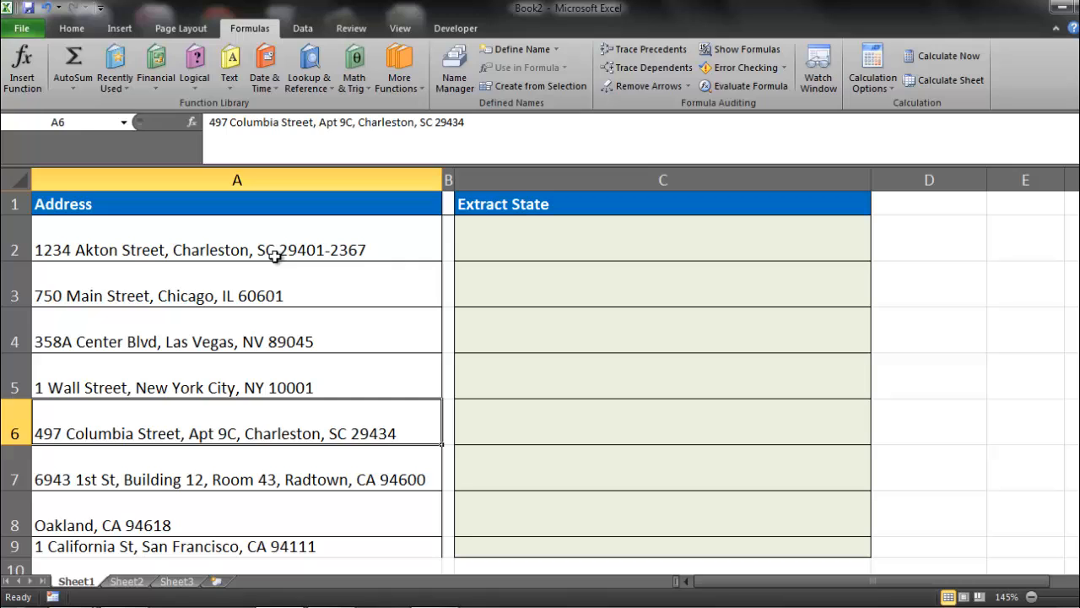
{"action": "mouse_move", "coordinate": [153, 447]}
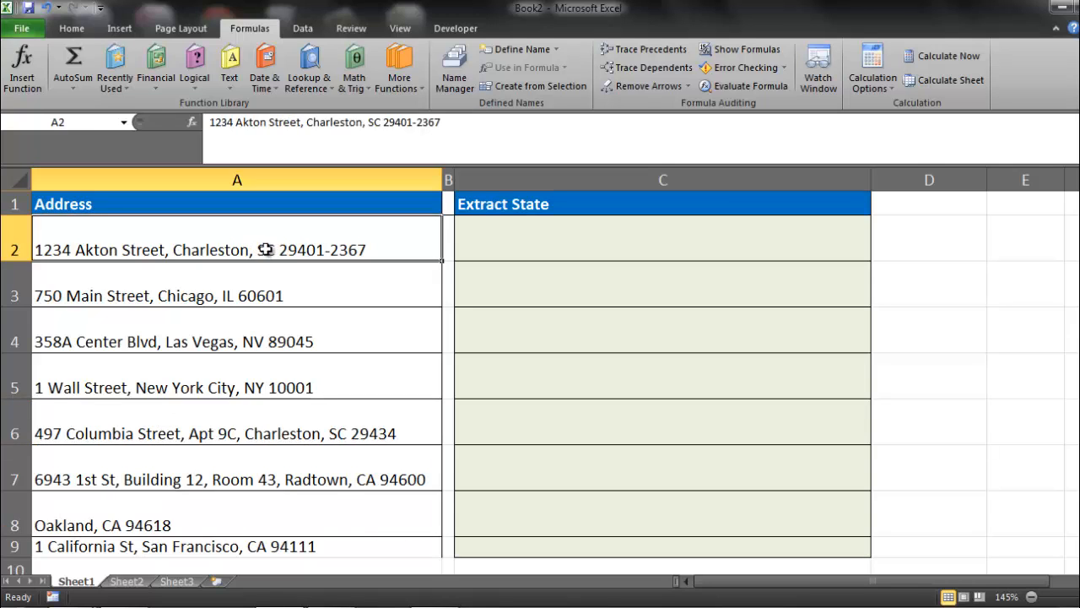
{"action": "mouse_move", "coordinate": [257, 253]}
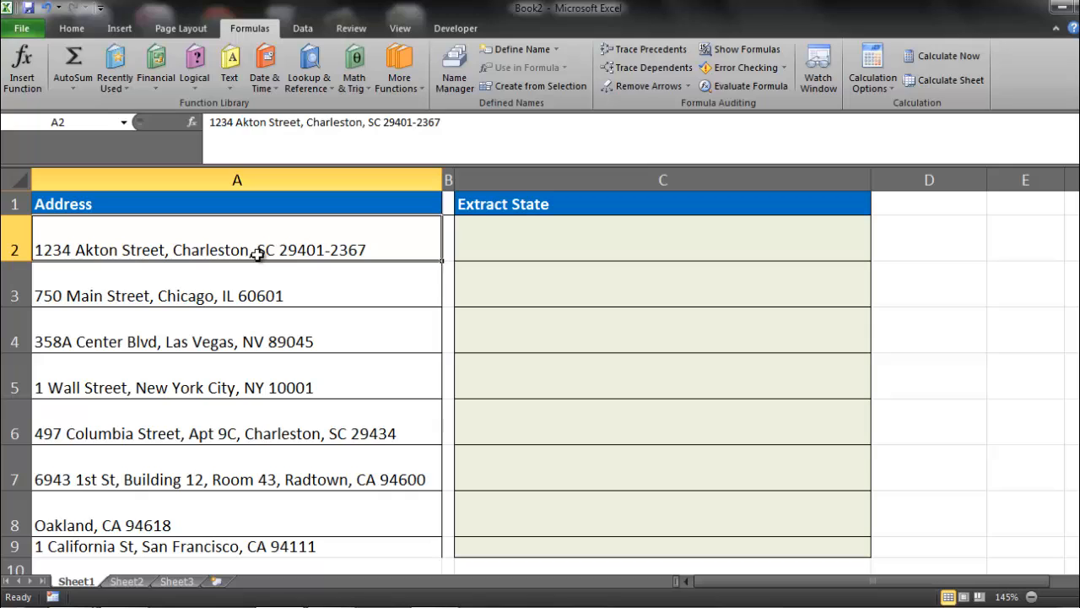
{"action": "mouse_move", "coordinate": [270, 254]}
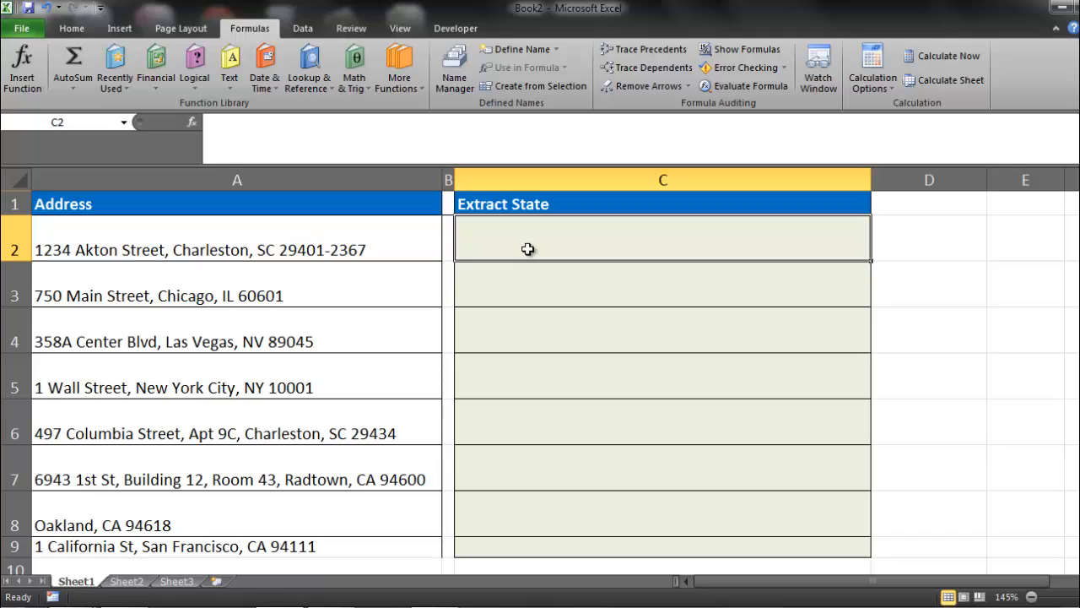
Enter =LEN(A2) in C2 so it returns the address length, 44
{"action": "type", "text": "=len"}
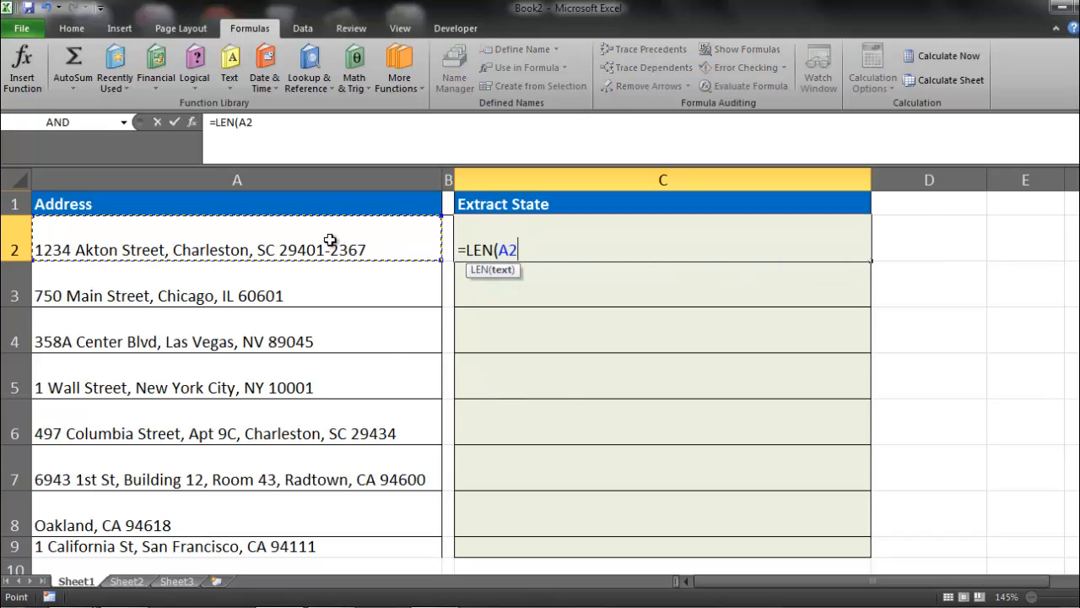
{"action": "type", "text": ")"}
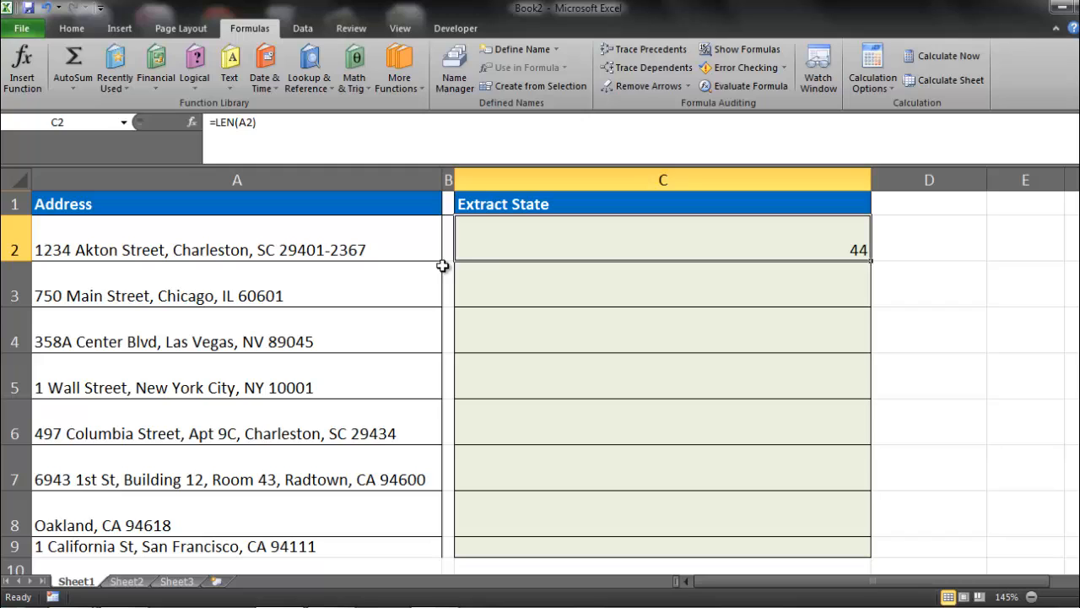
{"action": "mouse_move", "coordinate": [60, 246]}
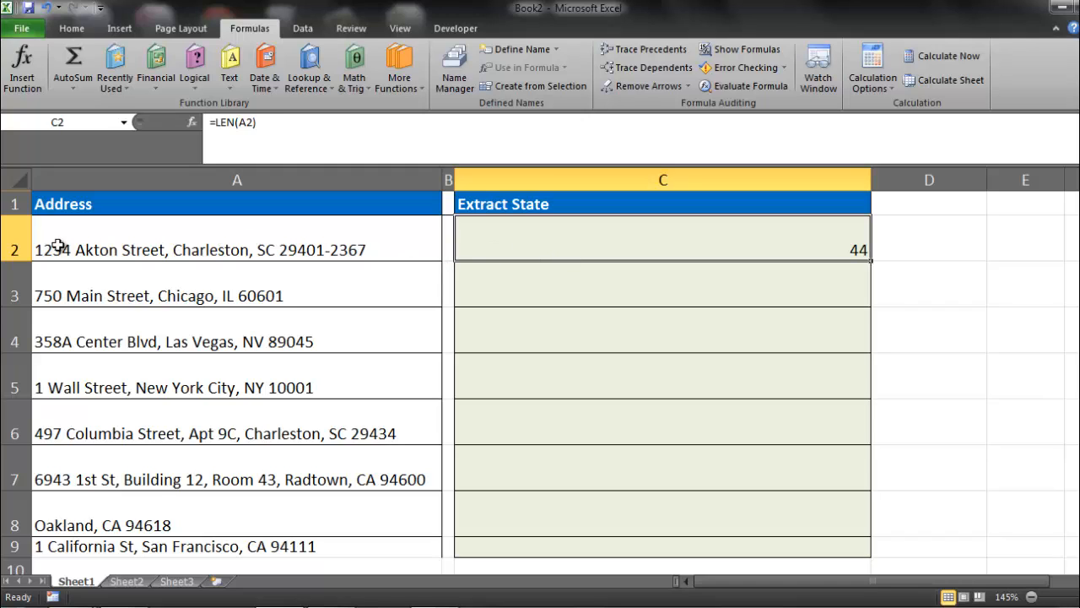
{"action": "mouse_move", "coordinate": [391, 253]}
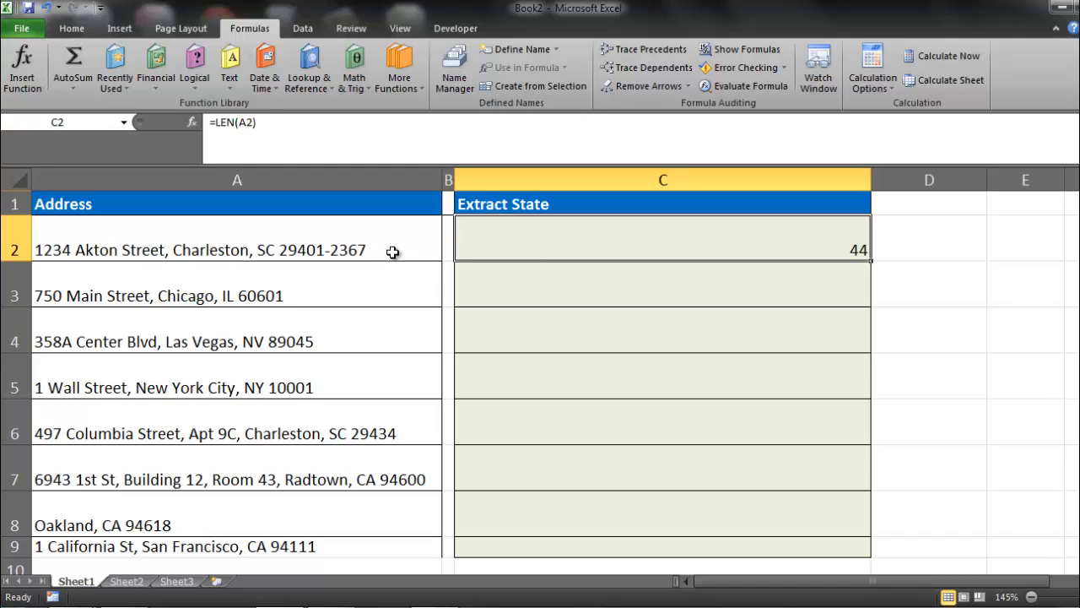
{"action": "mouse_move", "coordinate": [355, 216]}
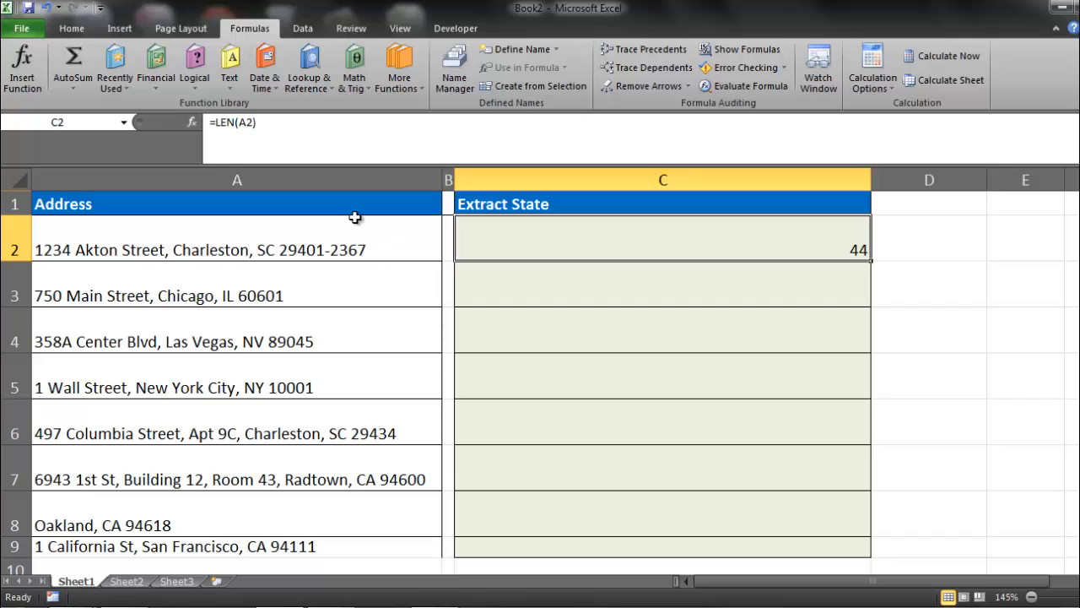
{"action": "mouse_move", "coordinate": [625, 236]}
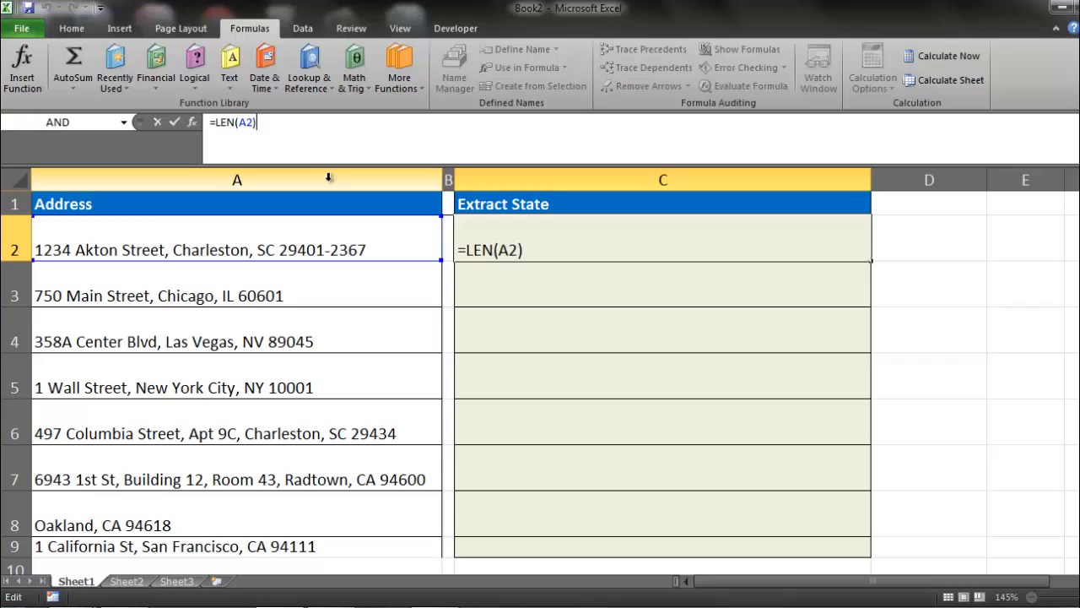
Extend C2 to =LEN(A2)-LEN(SUBSTITUTE(A2,",","")) to count commas, accepting the correction prompt
{"action": "type", "text": "-Len("}
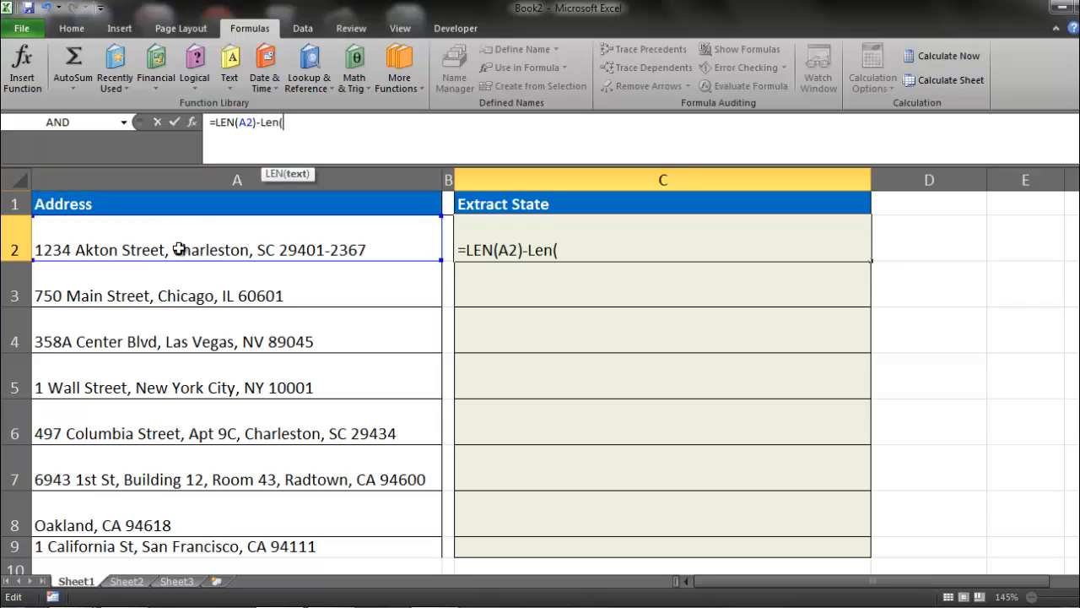
{"action": "mouse_move", "coordinate": [290, 236]}
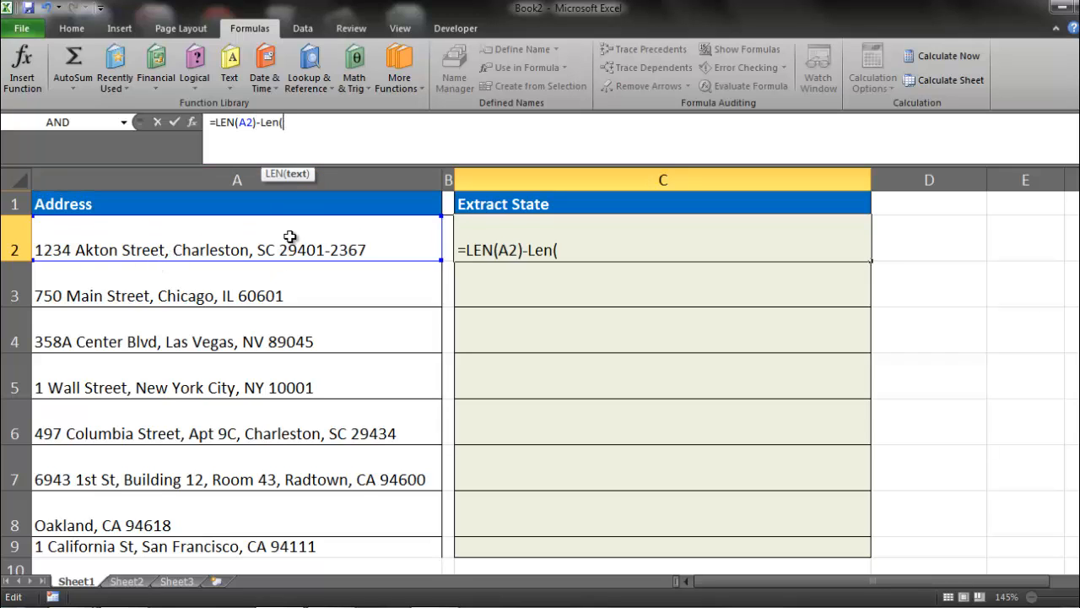
{"action": "type", "text": "subs"}
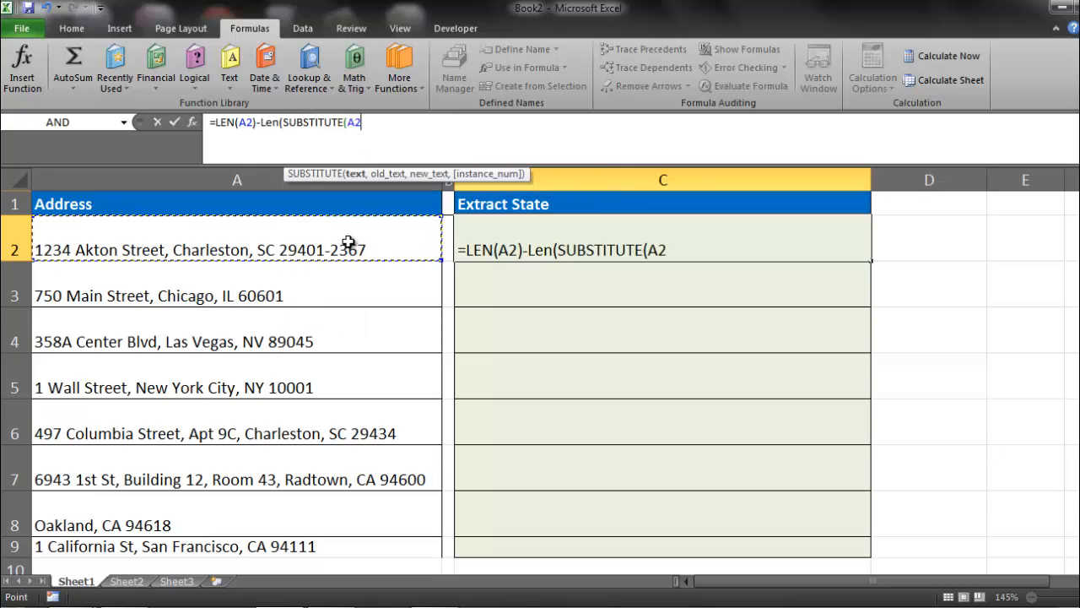
{"action": "type", "text": ", \""}
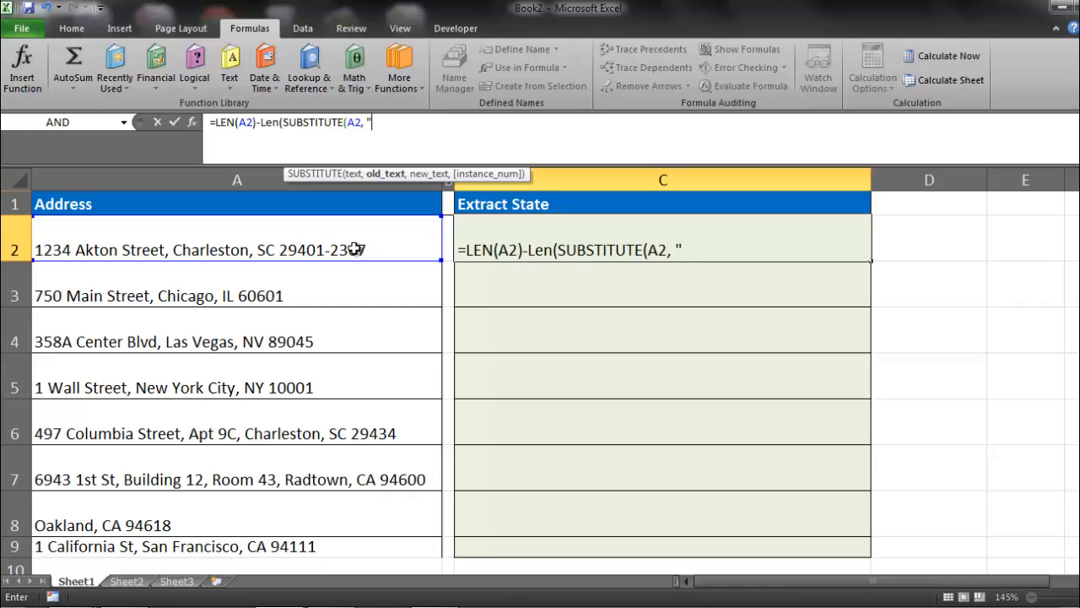
{"action": "type", "text": ","}
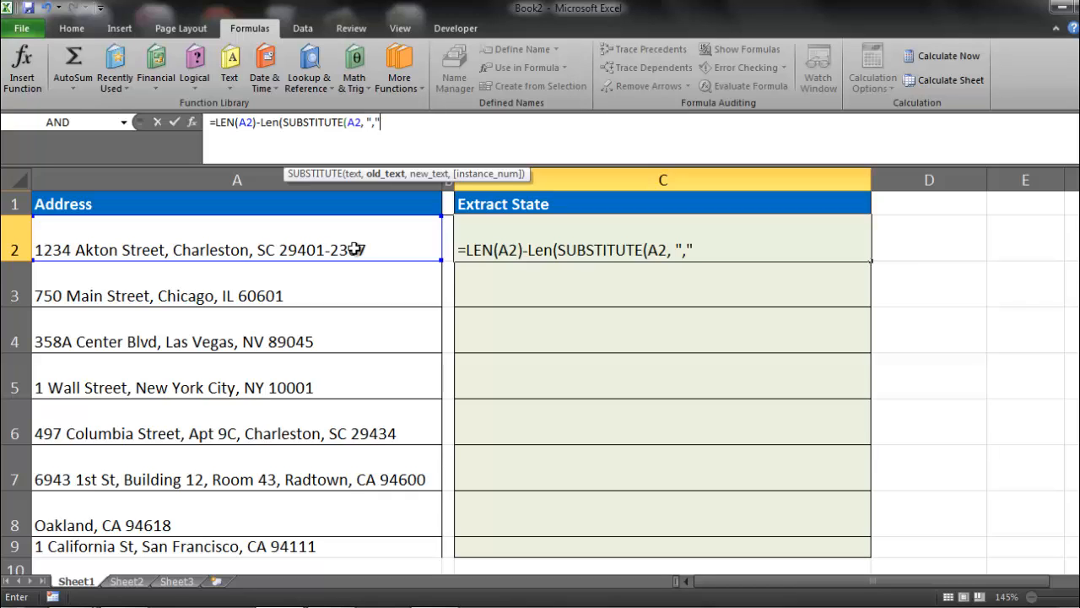
{"action": "type", "text": ","}
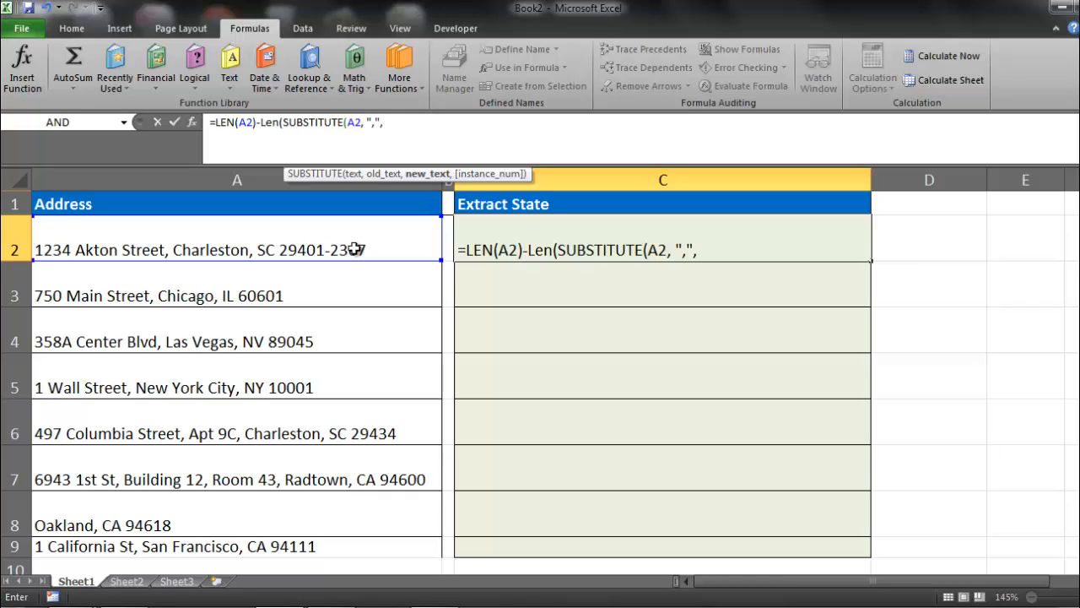
{"action": "type", "text": "\"\")"}
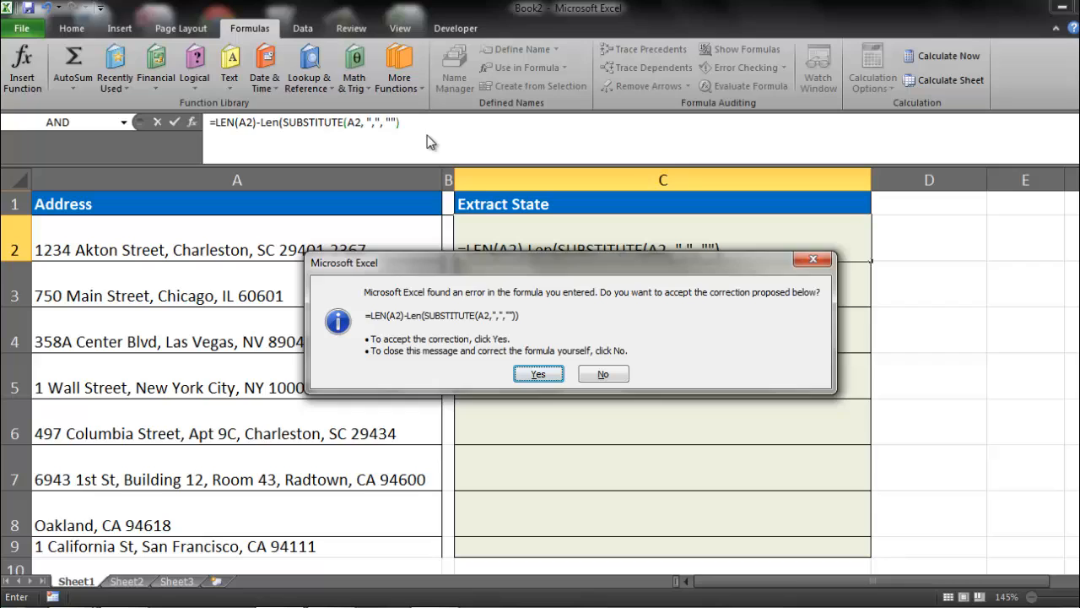
{"action": "left_click", "coordinate": [538, 375]}
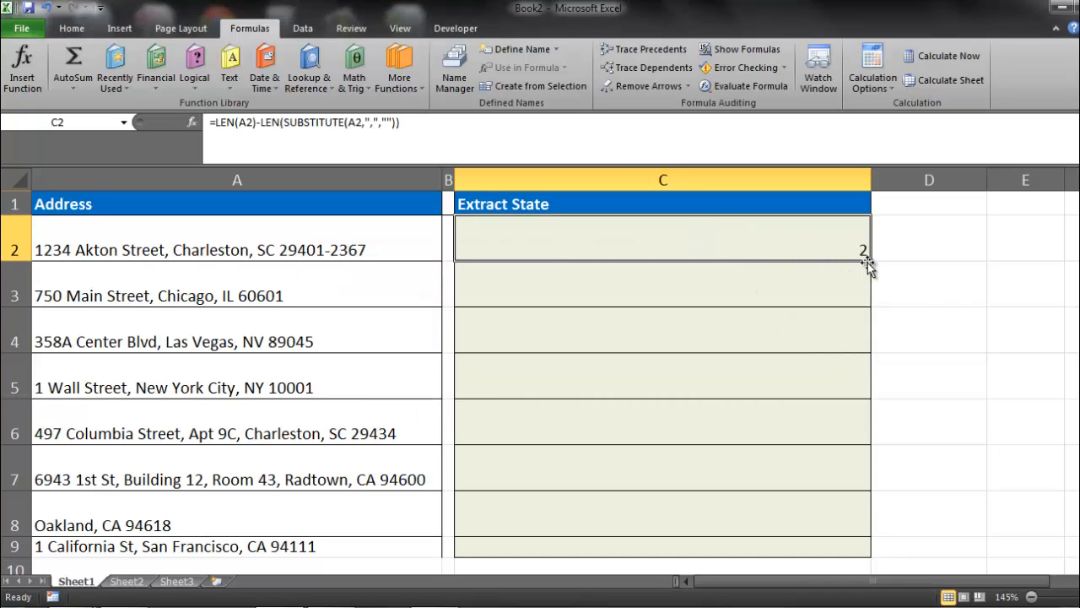
Fill the comma-count formula down to C9, giving counts from 1 to 4
{"action": "left_click_drag", "start_coordinate": [864, 249], "coordinate": [864, 546]}
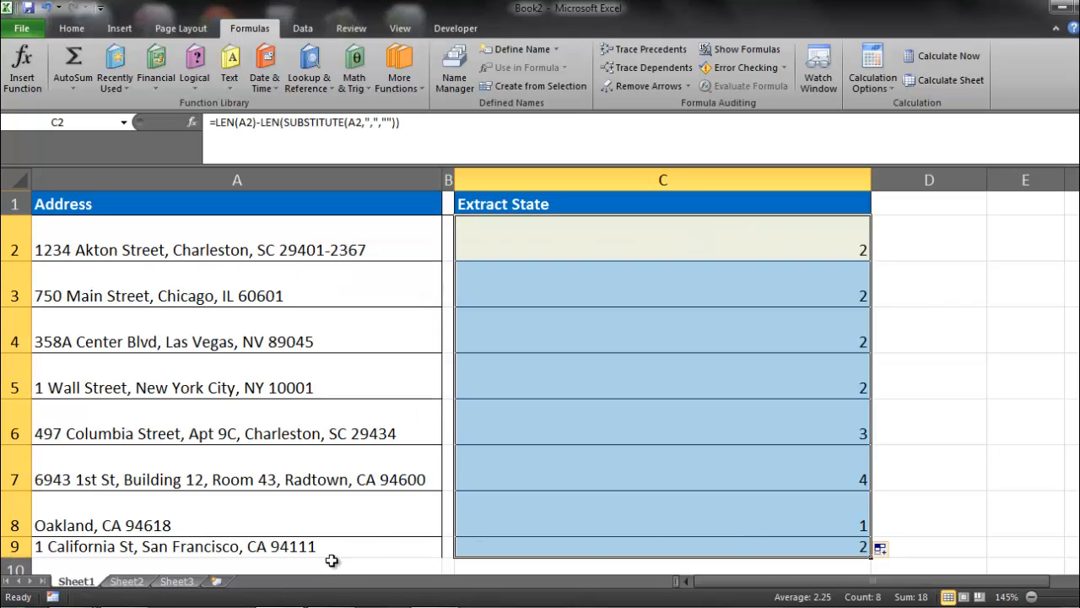
{"action": "left_click", "coordinate": [631, 520]}
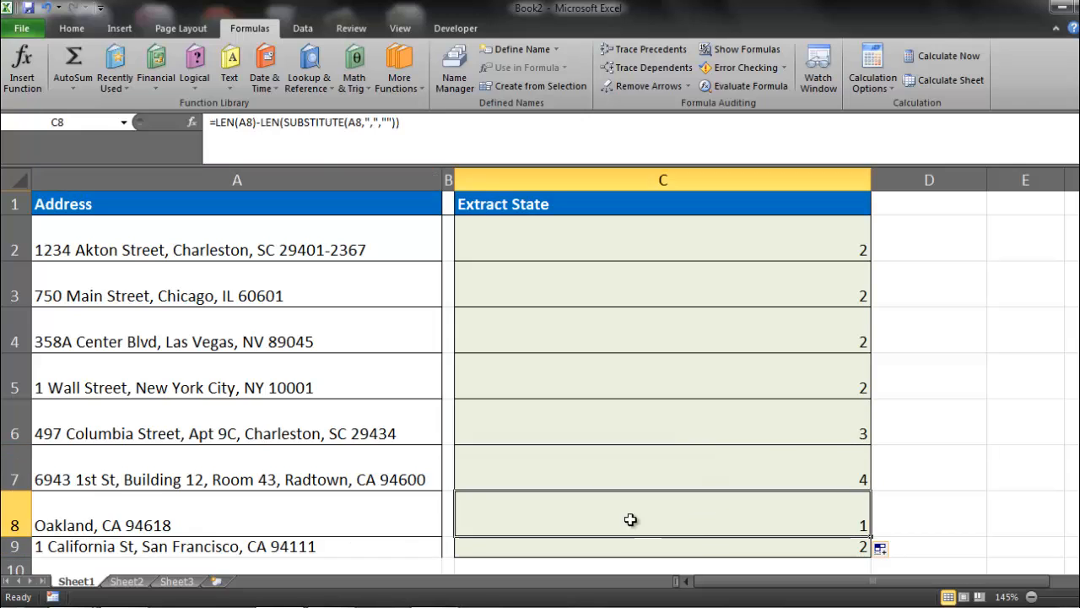
{"action": "left_click", "coordinate": [662, 250]}
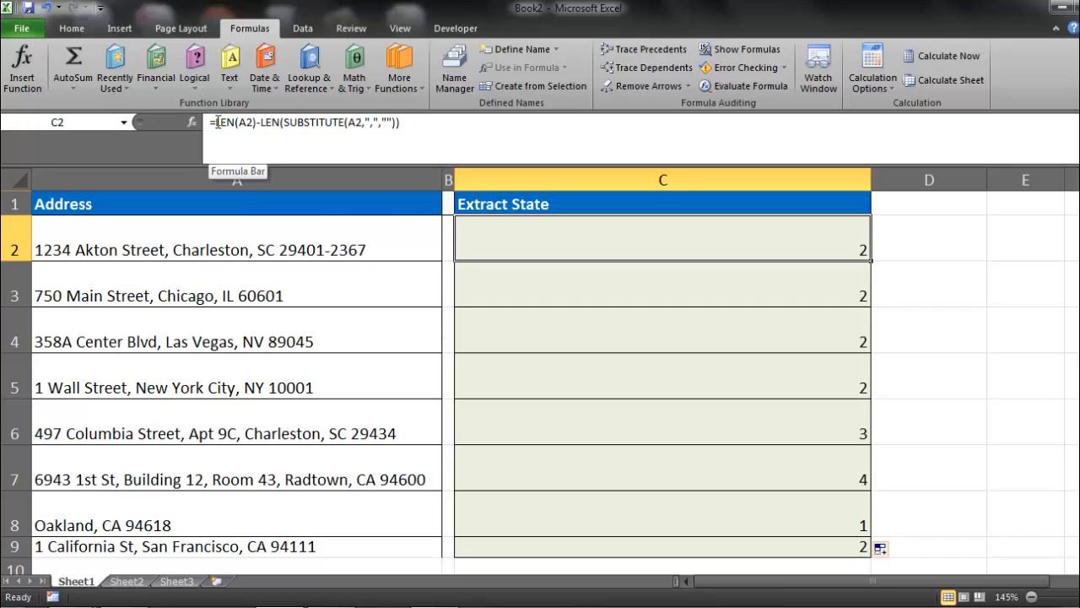
{"action": "mouse_move", "coordinate": [311, 290]}
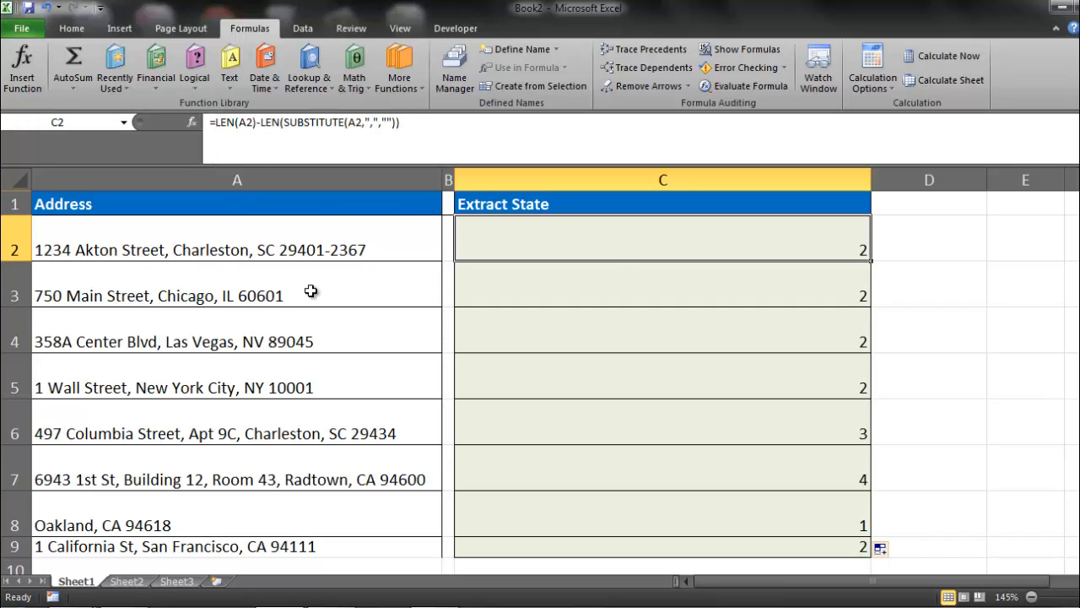
{"action": "mouse_move", "coordinate": [275, 199]}
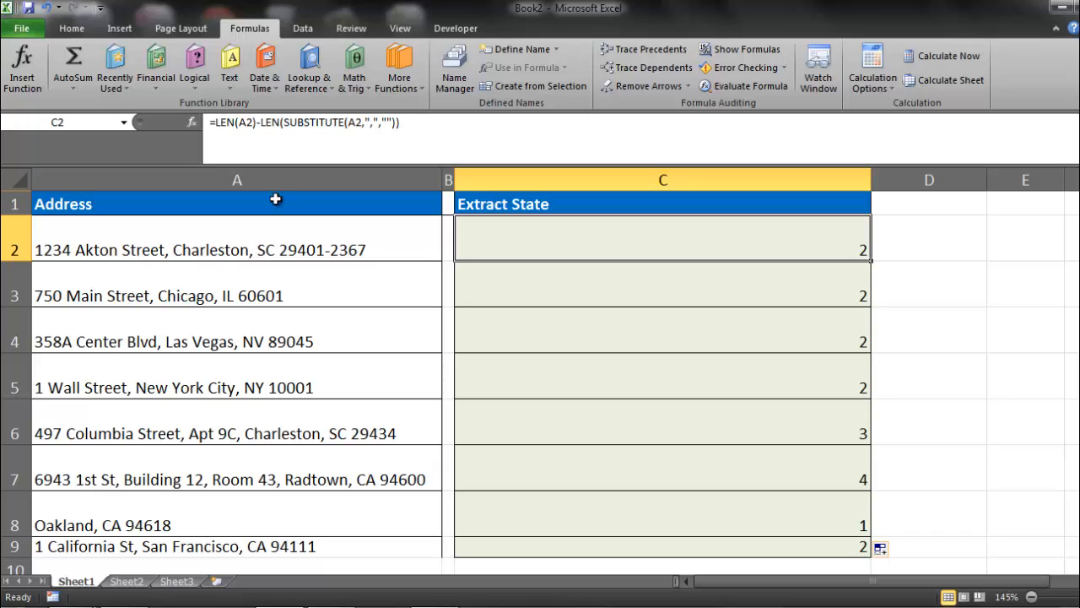
{"action": "mouse_move", "coordinate": [273, 236]}
{"action": "type", "text": "SUBSTITUTE(A2"}
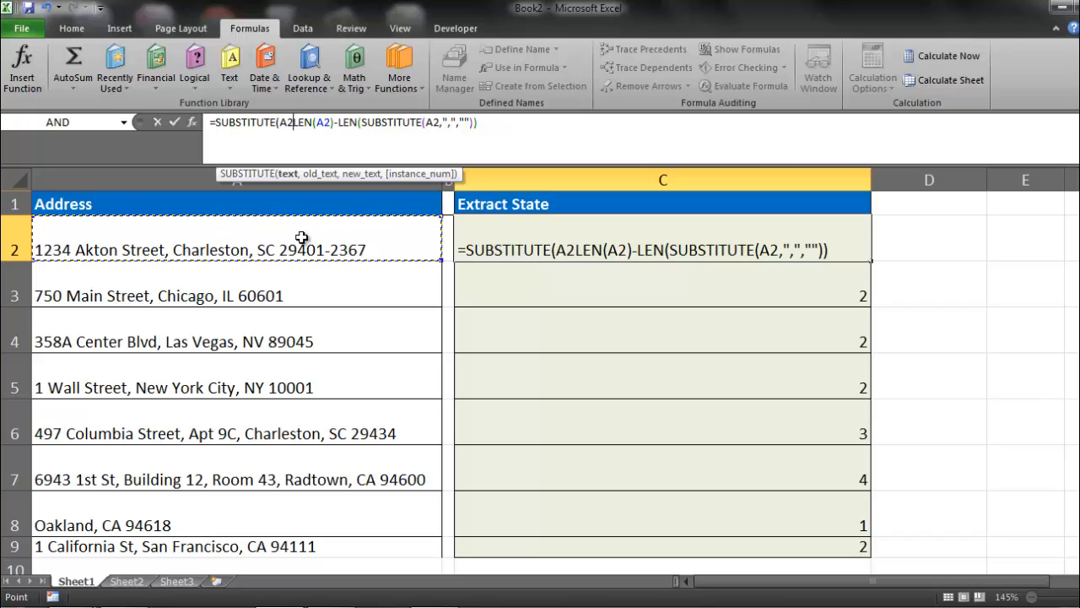
Wrap C2 in SUBSTITUTE(A2,",","|",…) so the last comma becomes a pipe character
{"action": "type", "text": ", \""}
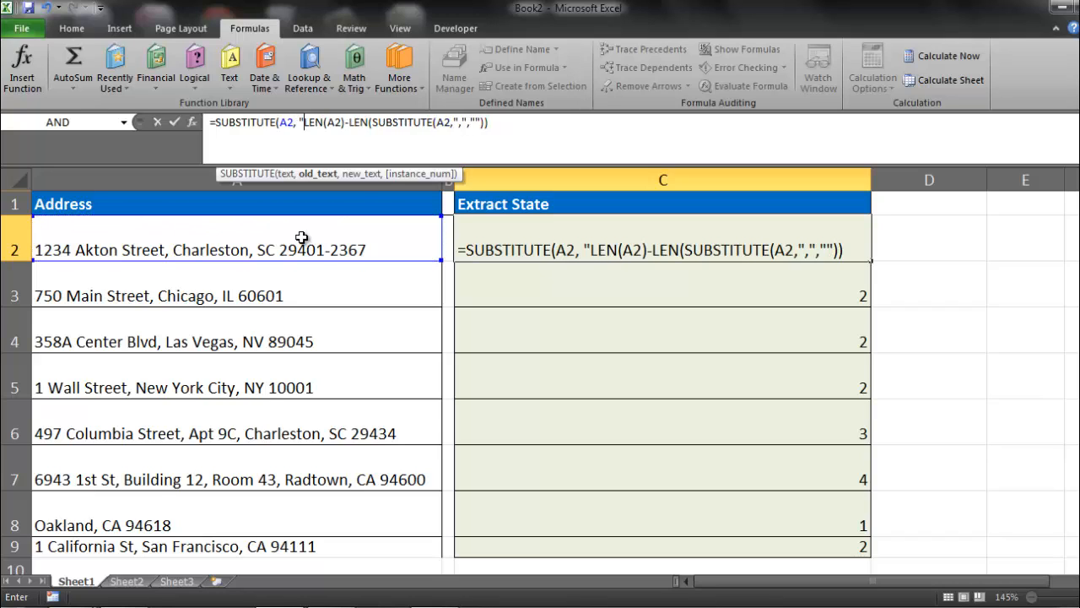
{"action": "type", "text": "\",\","}
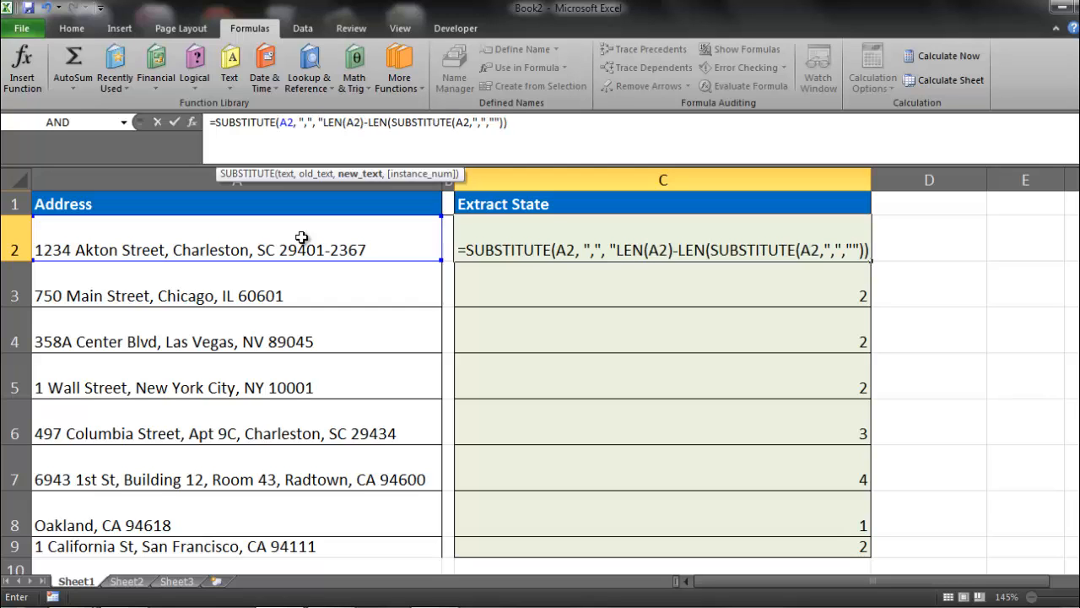
{"action": "type", "text": "| SC 29401-2367"}
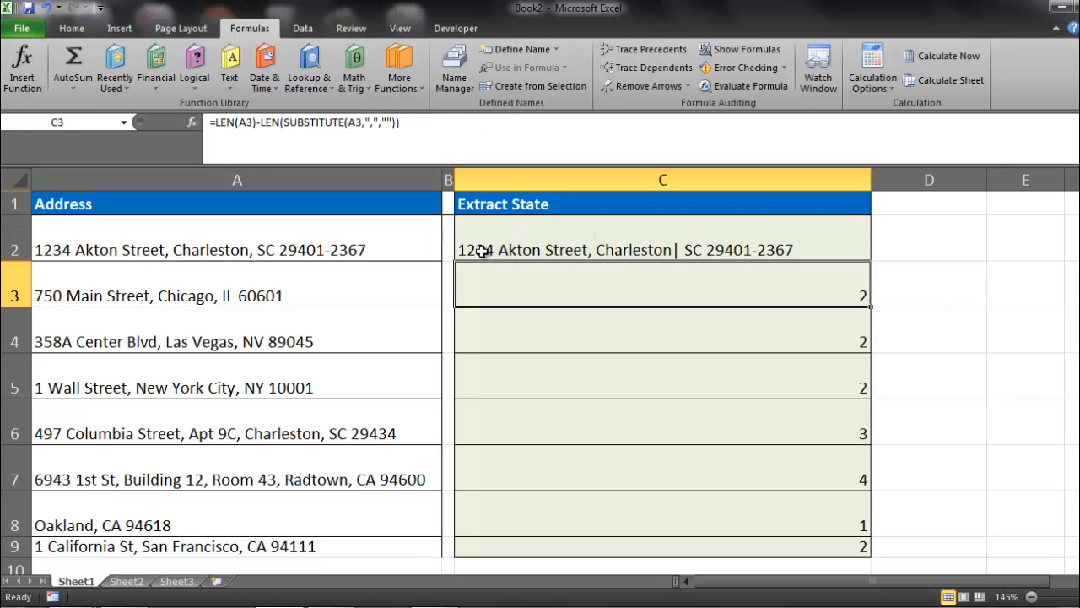
{"action": "mouse_move", "coordinate": [675, 260]}
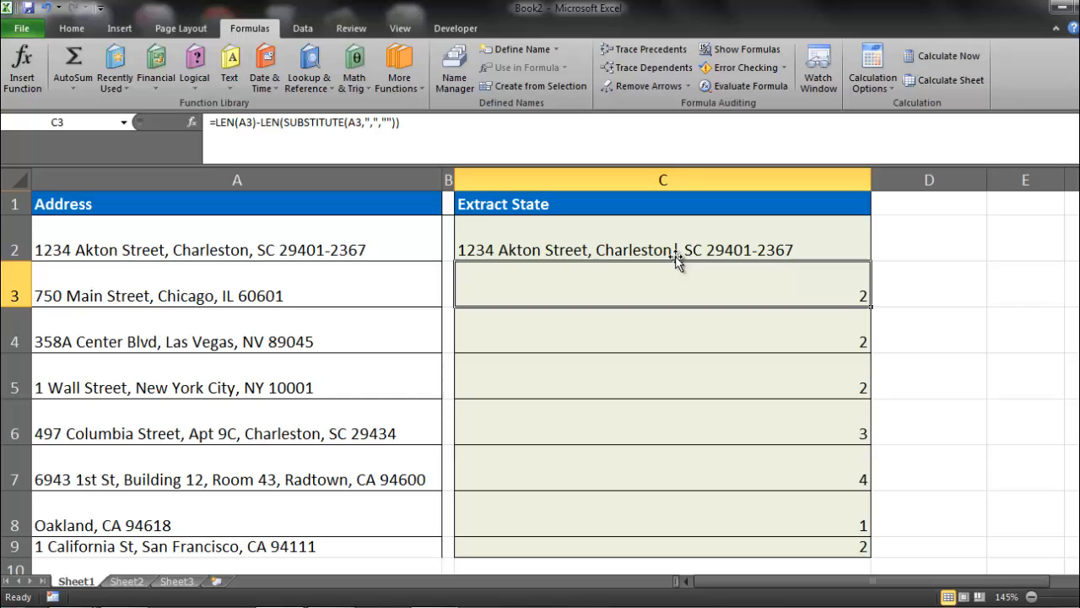
{"action": "mouse_move", "coordinate": [675, 251]}
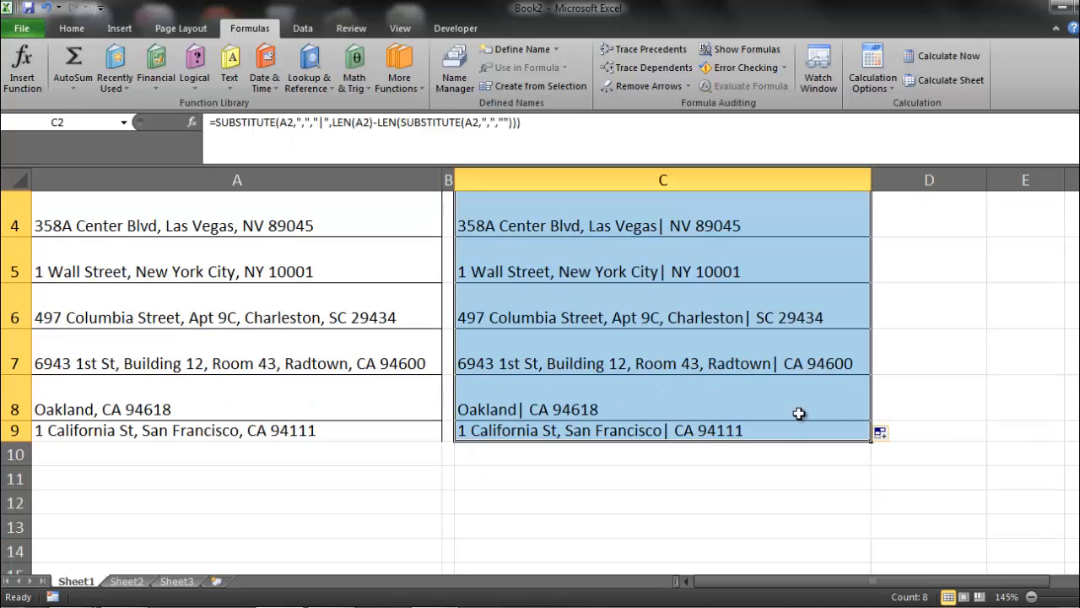
{"action": "mouse_move", "coordinate": [698, 415]}
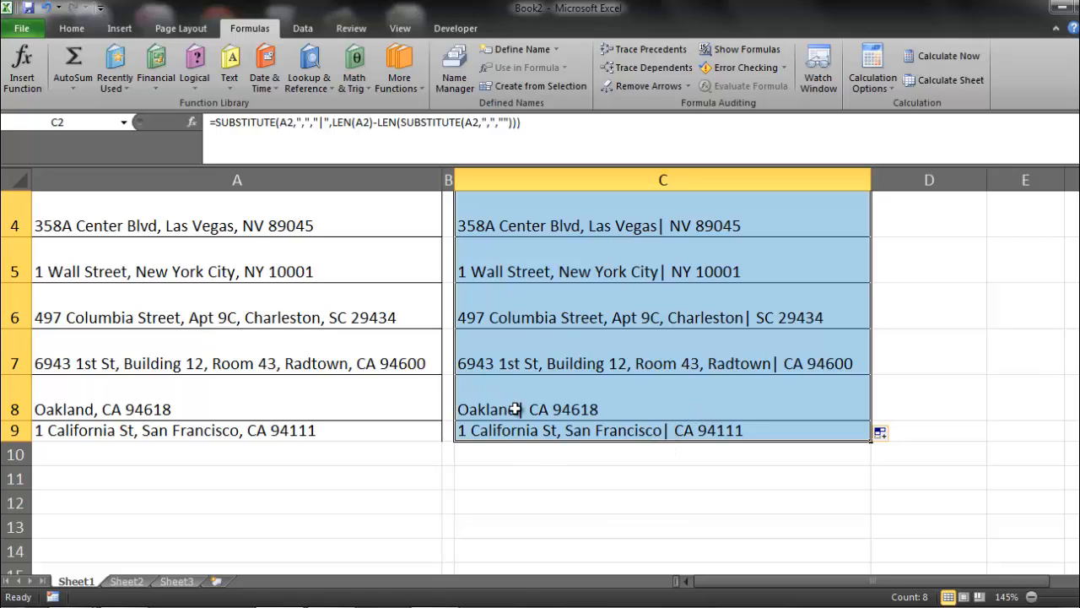
{"action": "mouse_move", "coordinate": [542, 402]}
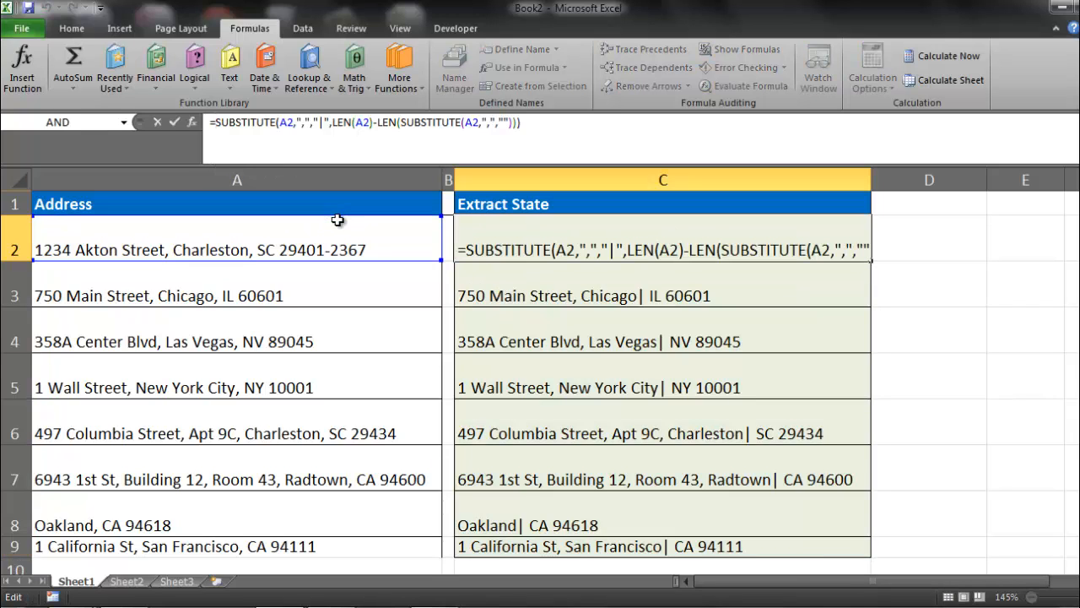
Wrap C2 in SEARCH("|",…) to return the last comma's position, then check rows 3 and 4
{"action": "type", "text": "Search"}
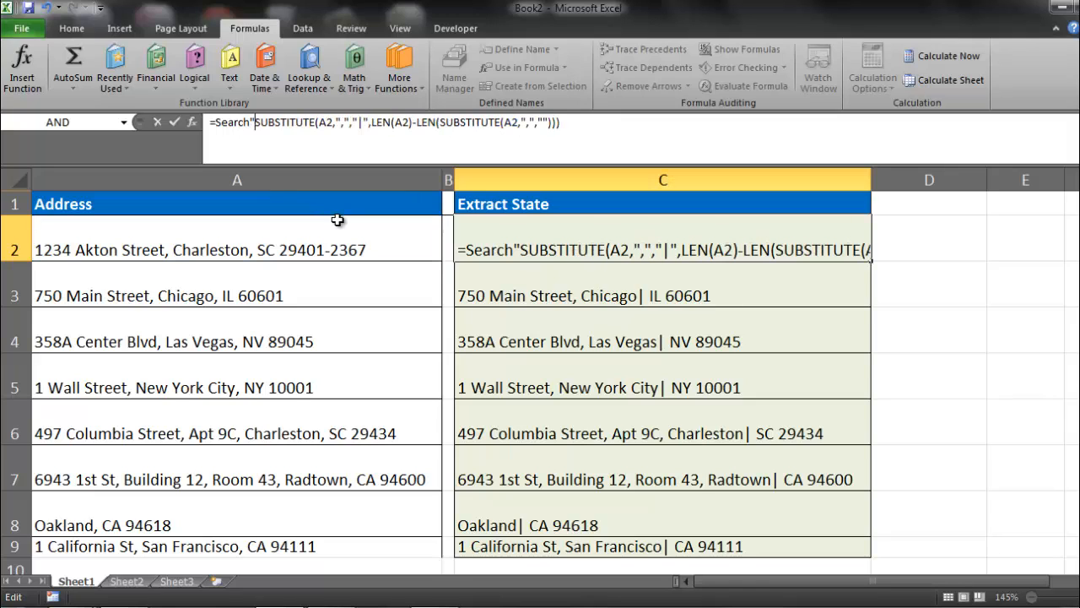
{"action": "type", "text": "\"|\","}
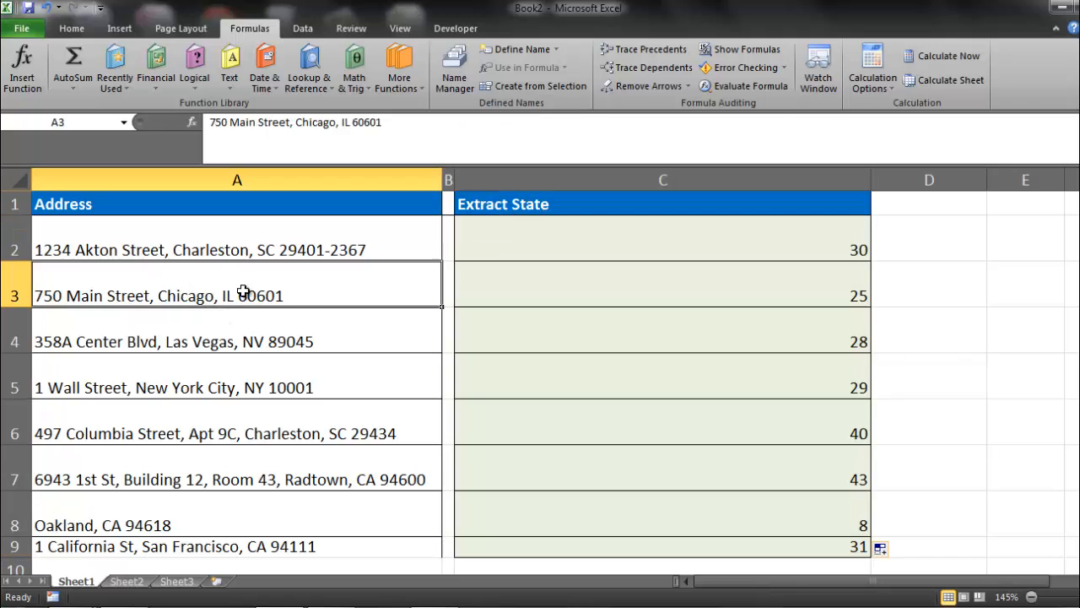
{"action": "left_click", "coordinate": [236, 341]}
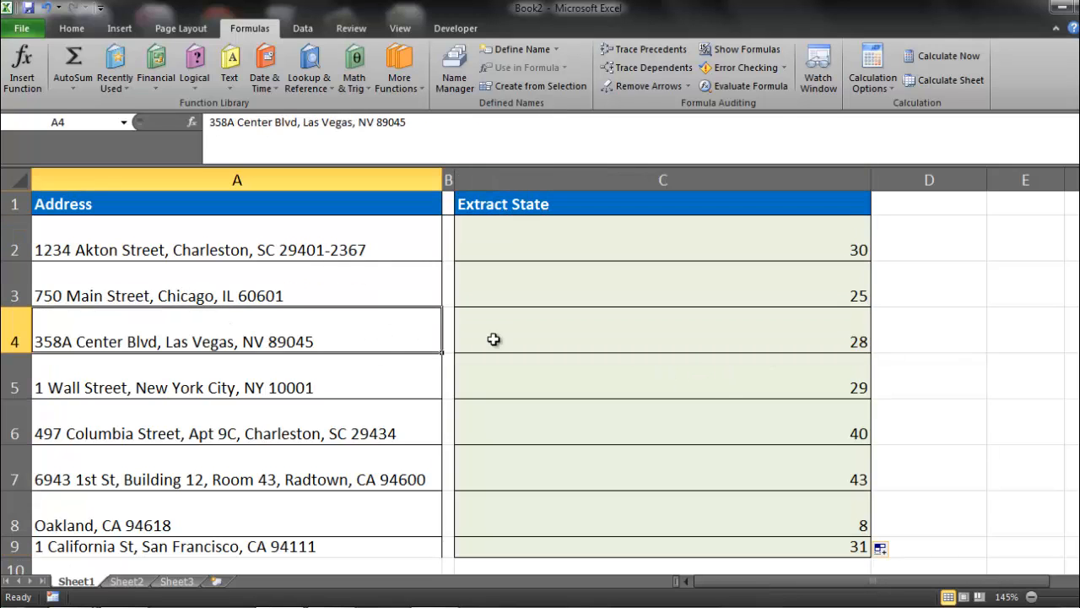
{"action": "left_click", "coordinate": [661, 237]}
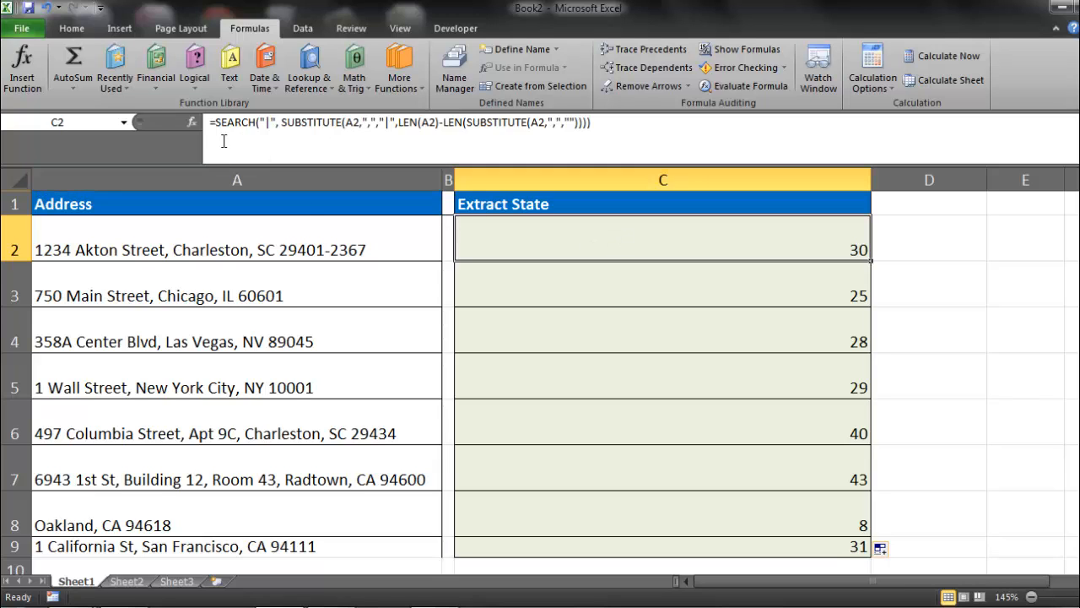
Wrap C2 in MID(A2, SEARCH(…)+2, …) so extraction starts two characters after the last comma
{"action": "double_click", "coordinate": [661, 250]}
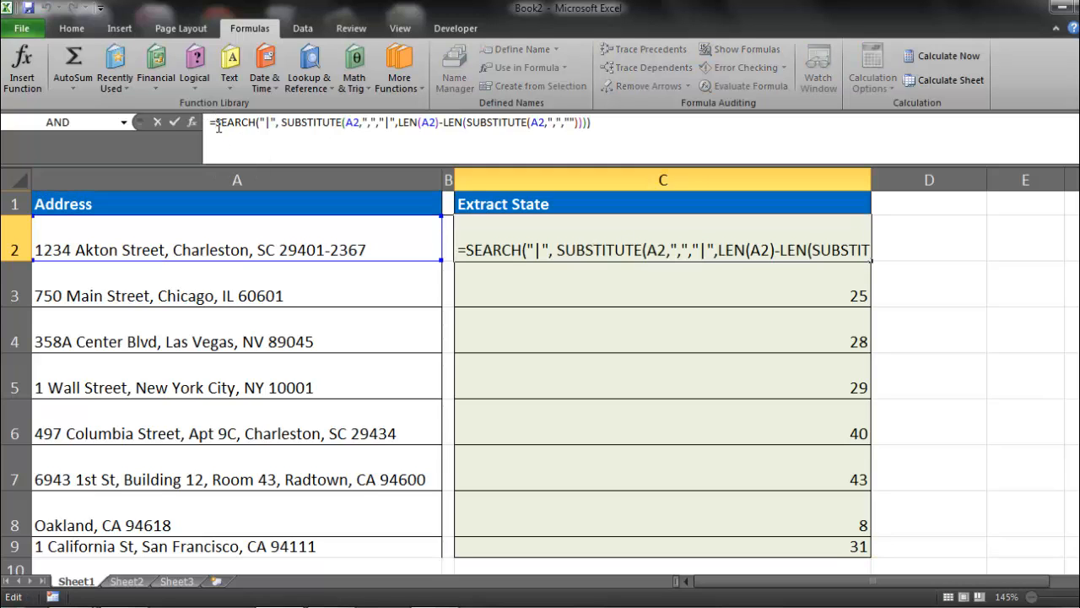
{"action": "type", "text": "MID("}
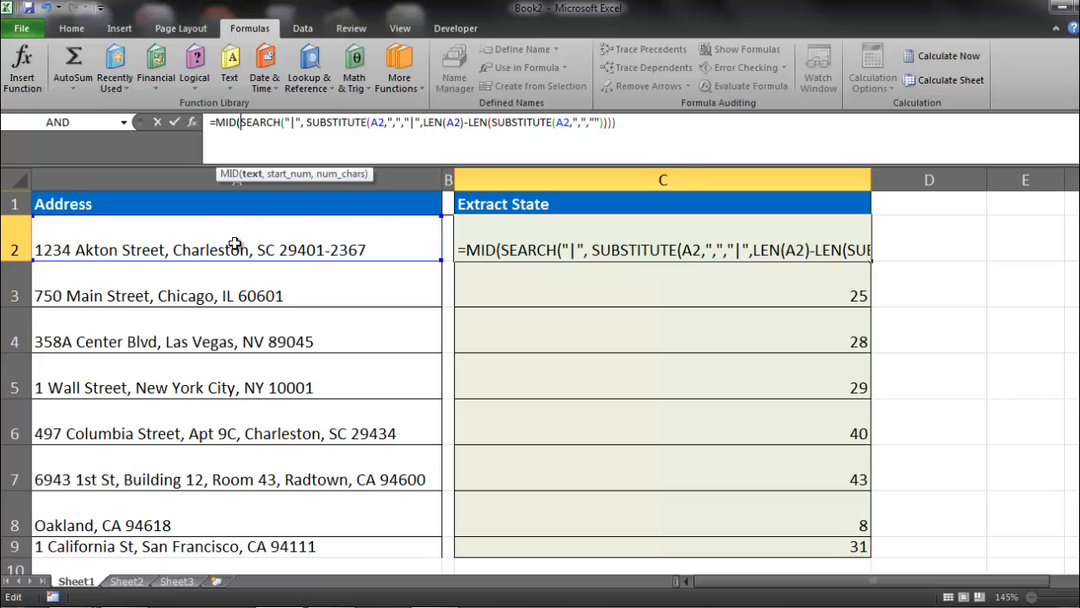
{"action": "type", "text": "A2,"}
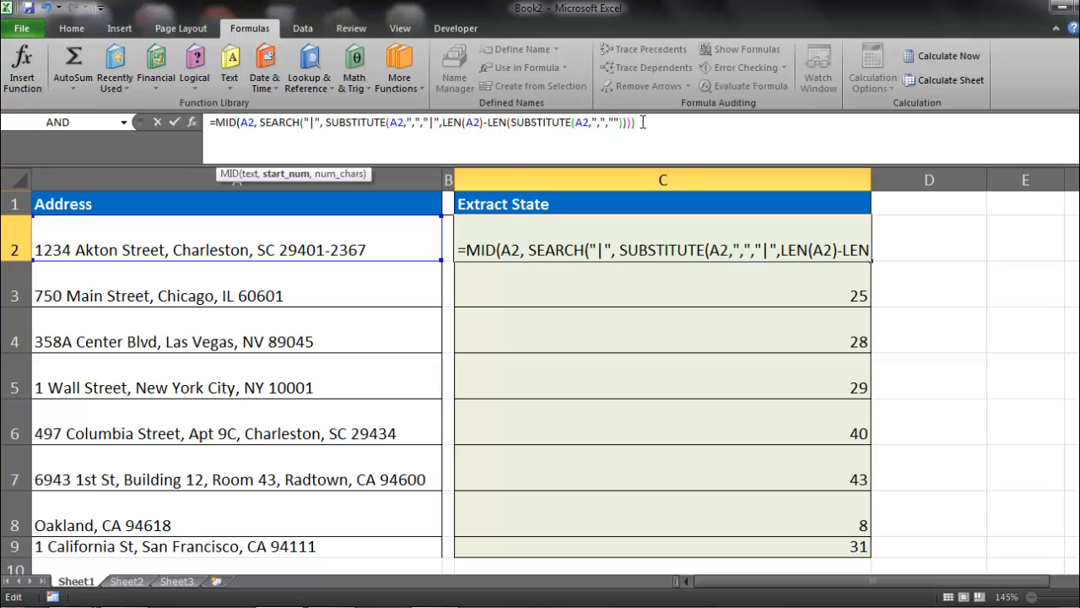
{"action": "type", "text": "+2"}
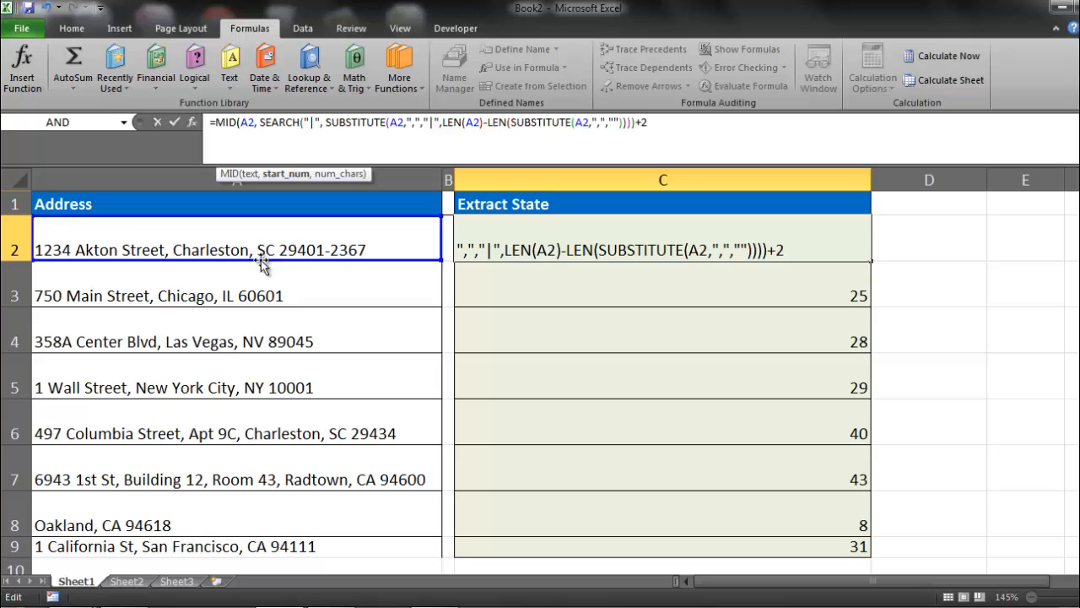
{"action": "mouse_move", "coordinate": [257, 233]}
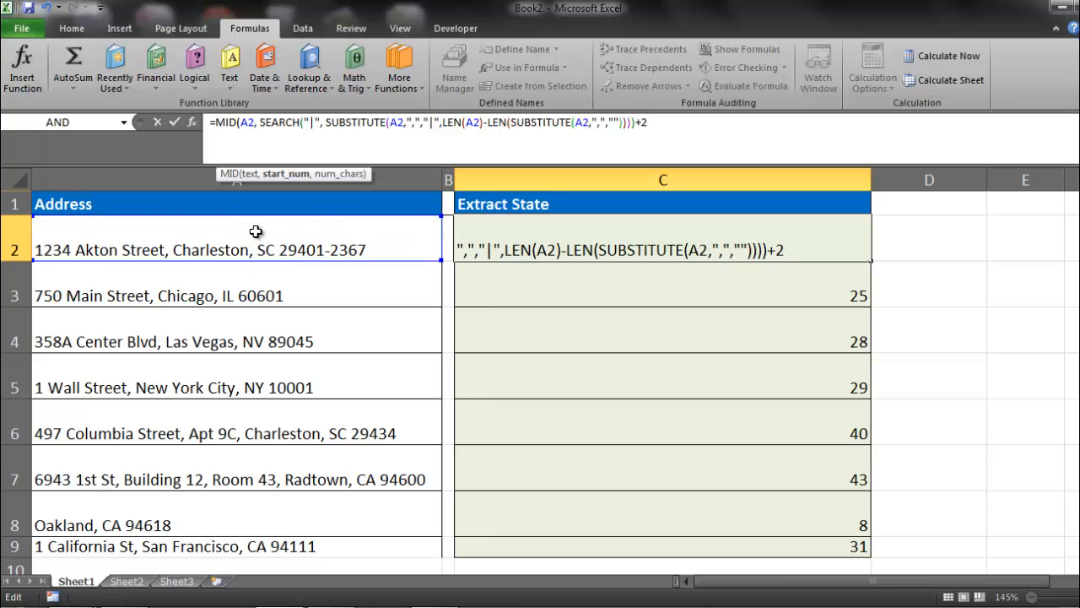
{"action": "type", "text": ", 2)"}
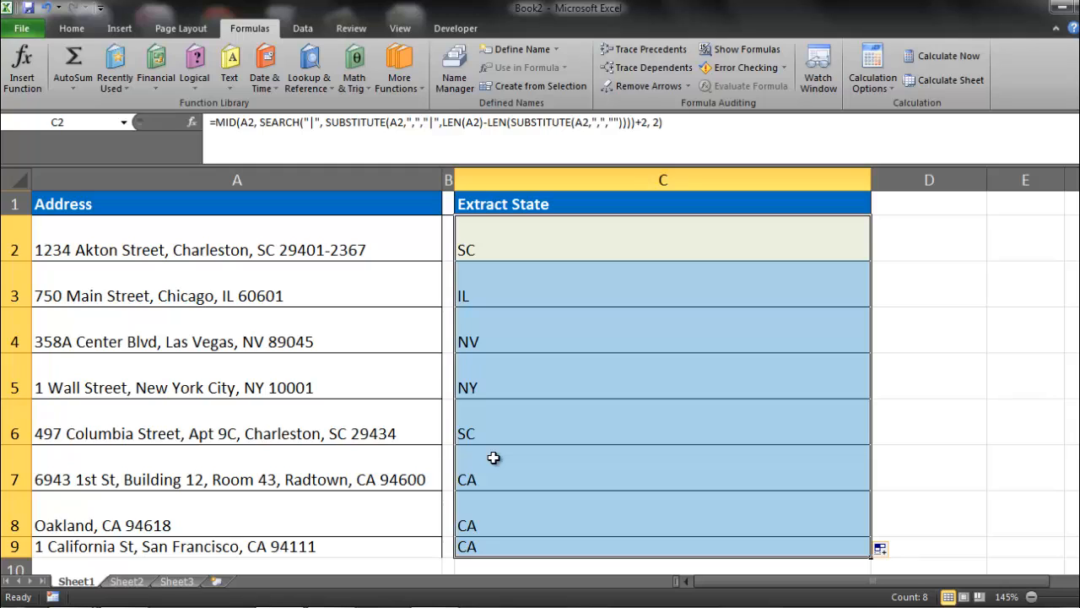
{"action": "mouse_move", "coordinate": [459, 589]}
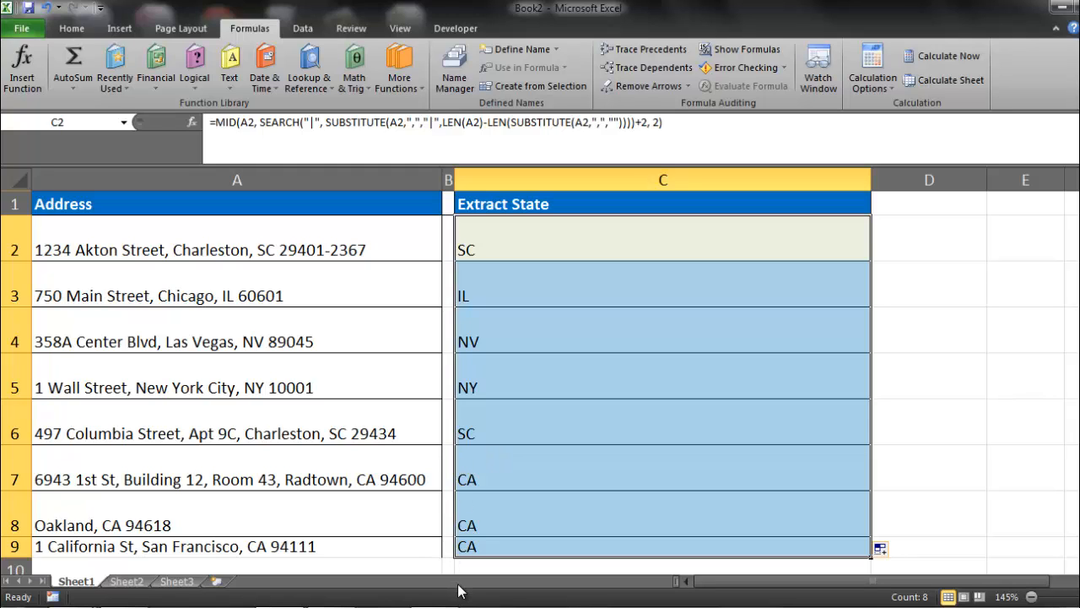